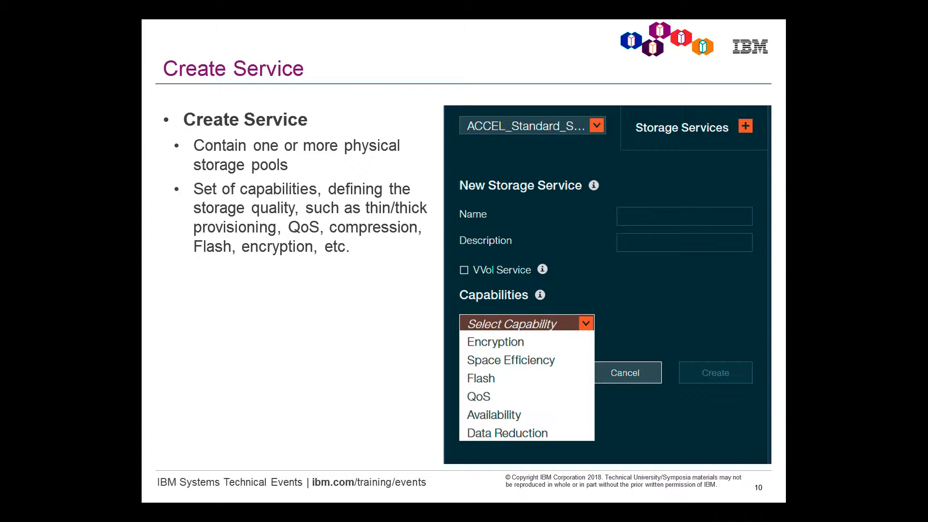
- Advance the slideshow two slides to the vROPS connection slide
{"action": "key", "text": "Right"}
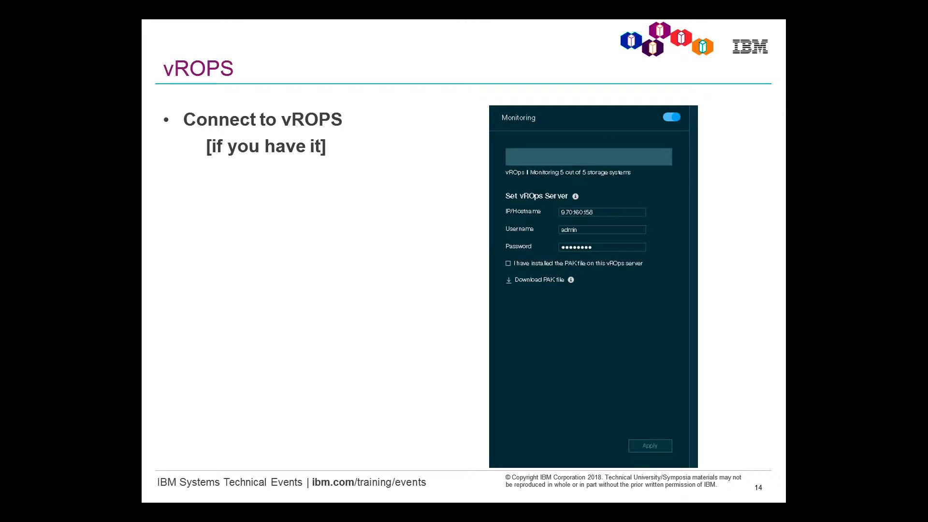
{"action": "key", "text": "Right"}
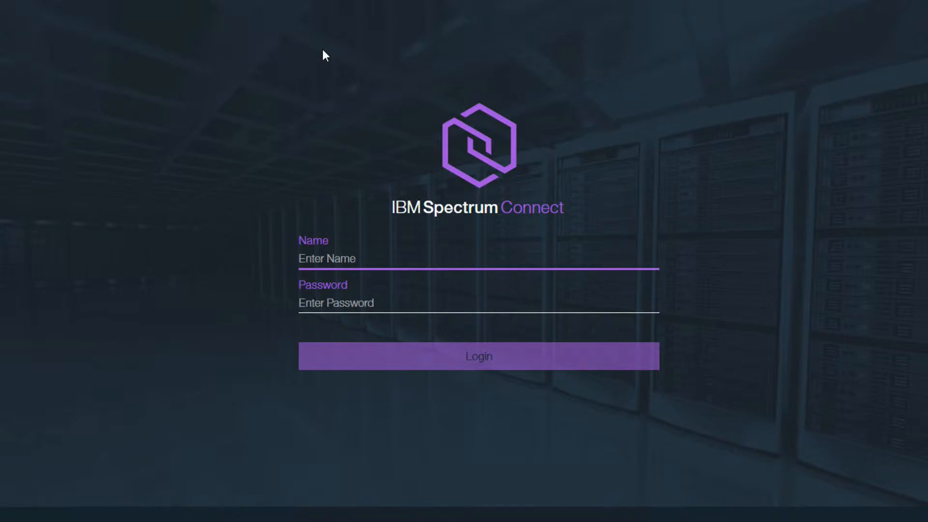
- Log in to IBM Spectrum Connect as 'adm' with the administrator password
{"action": "left_click", "coordinate": [326, 259]}
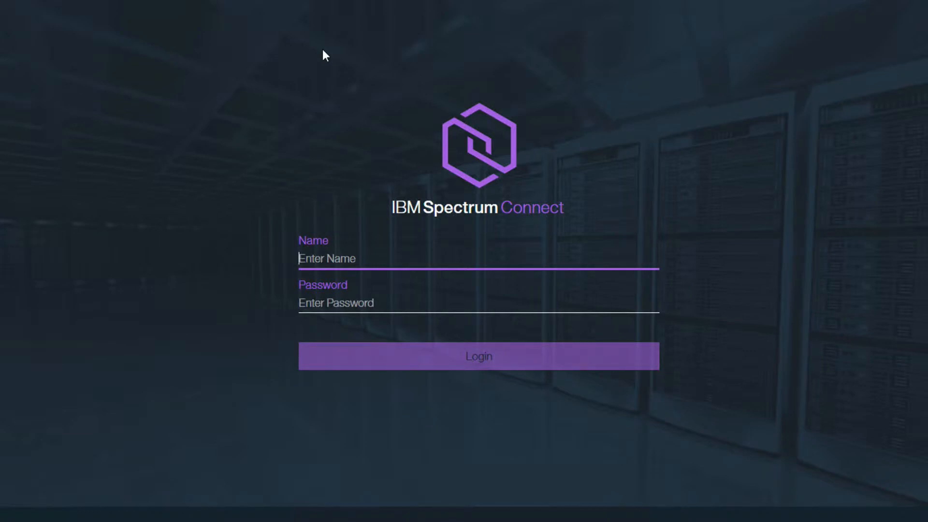
{"action": "type", "text": "admin"}
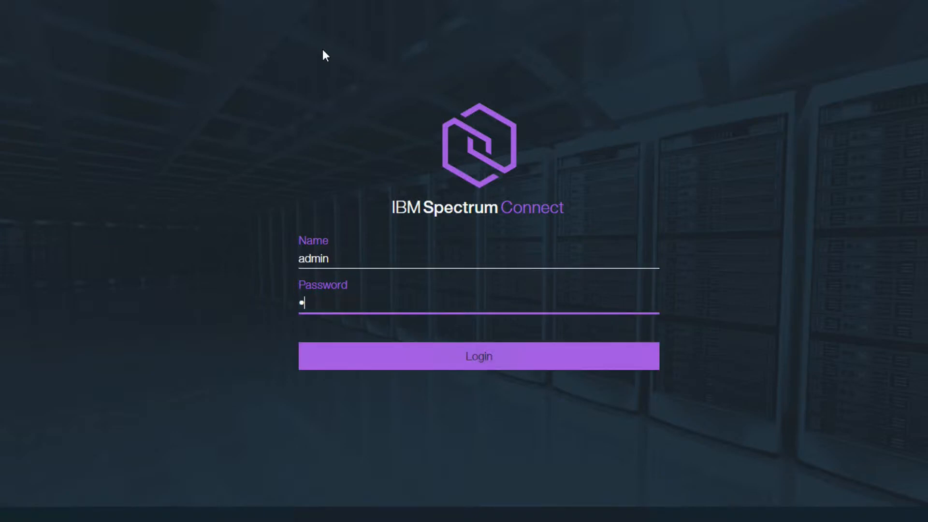
{"action": "type", "text": "password"}
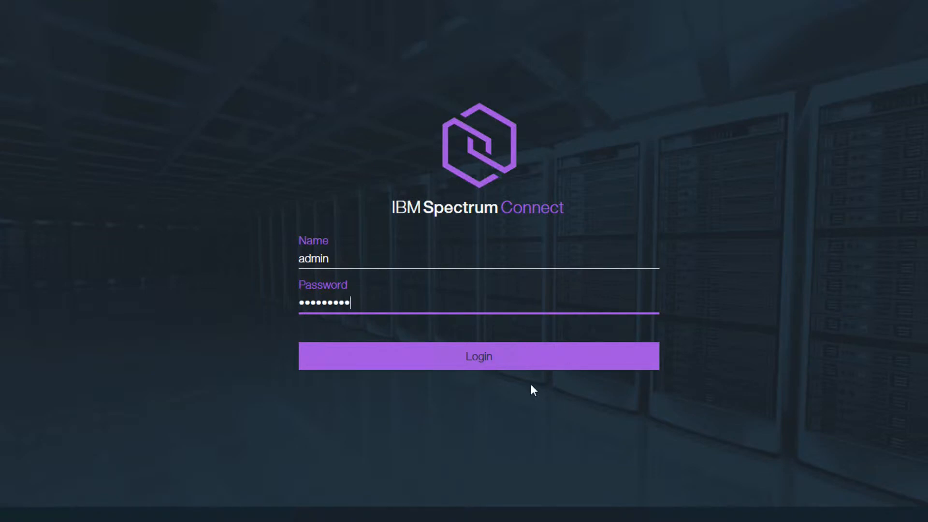
{"action": "left_click", "coordinate": [479, 356]}
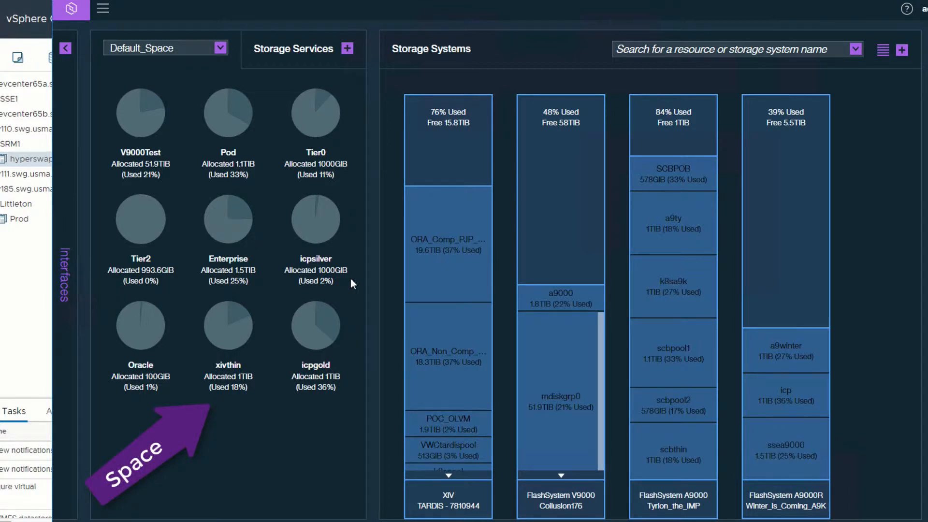
{"action": "mouse_move", "coordinate": [353, 275]}
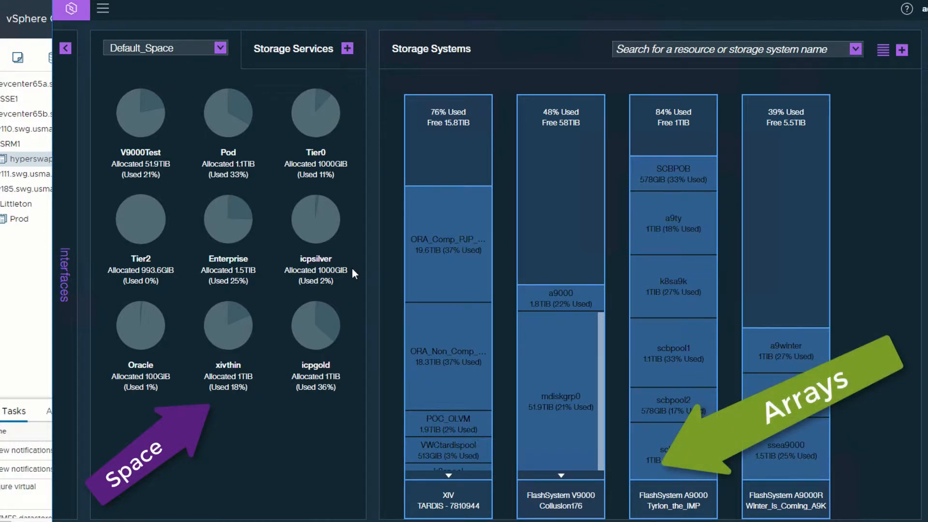
- Add a storage space named 'Demospace' and switch to it
{"action": "left_click", "coordinate": [347, 49]}
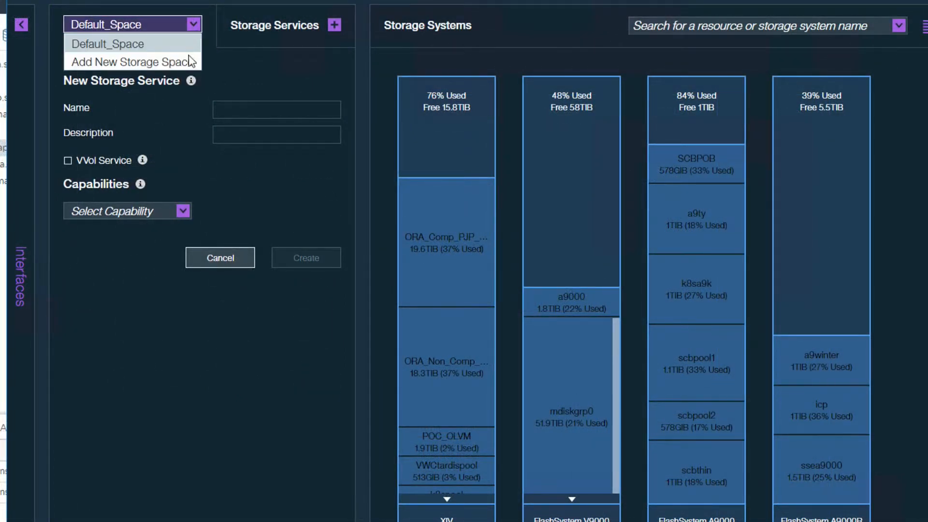
{"action": "left_click", "coordinate": [132, 61]}
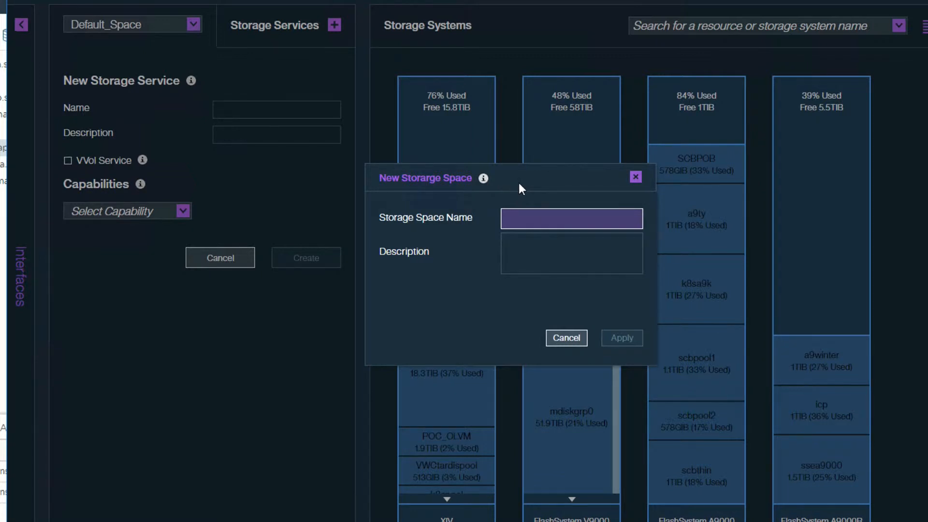
{"action": "type", "text": "Demospace"}
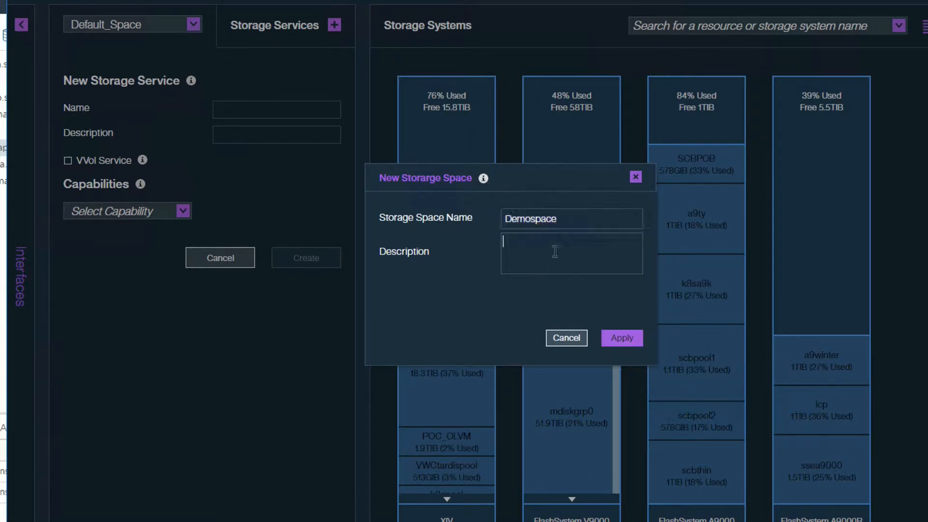
{"action": "left_click", "coordinate": [621, 338]}
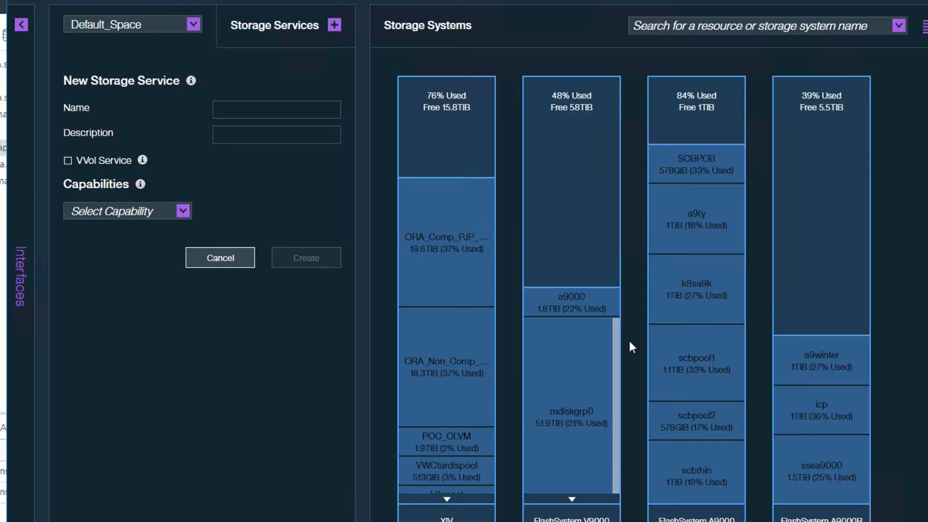
{"action": "left_click", "coordinate": [132, 25]}
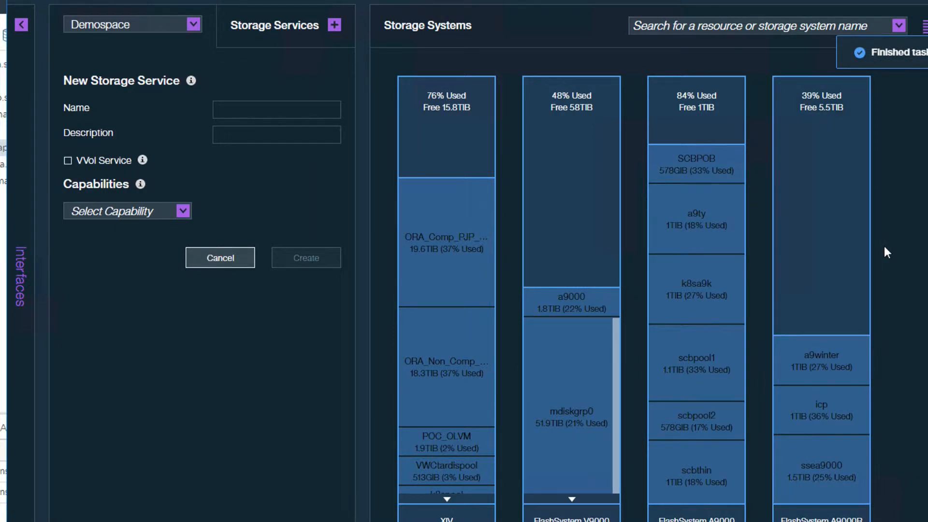
- Create storage service V9Kdemo, described 'delete after demo', with Flash capability enabled
{"action": "left_click", "coordinate": [276, 110]}
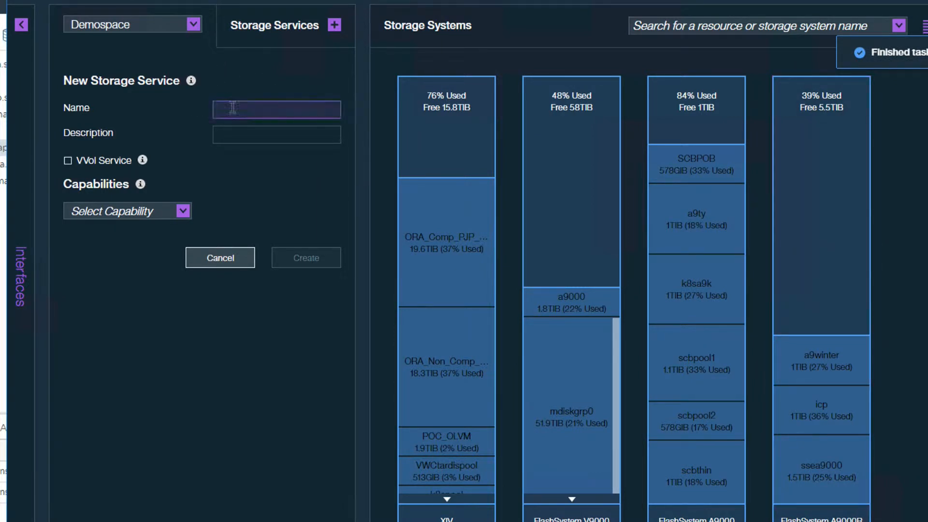
{"action": "left_click", "coordinate": [276, 109]}
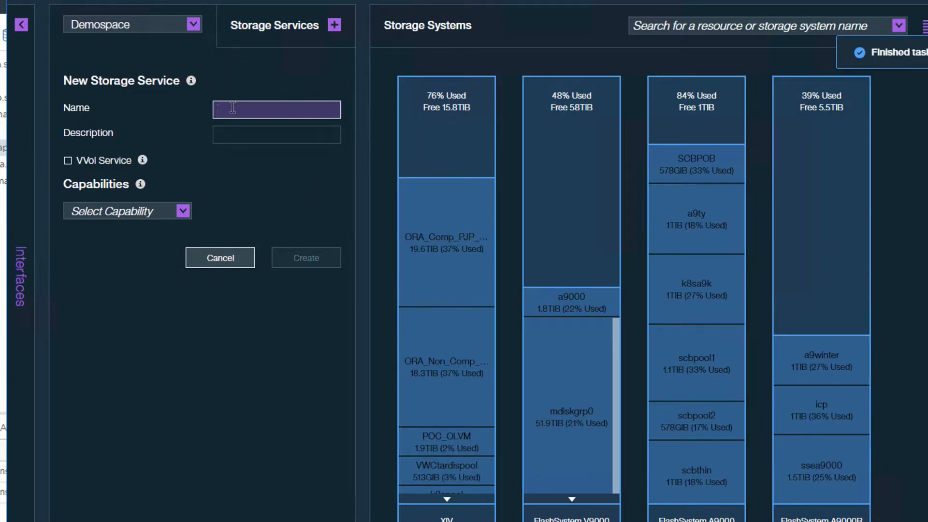
{"action": "type", "text": "V9"}
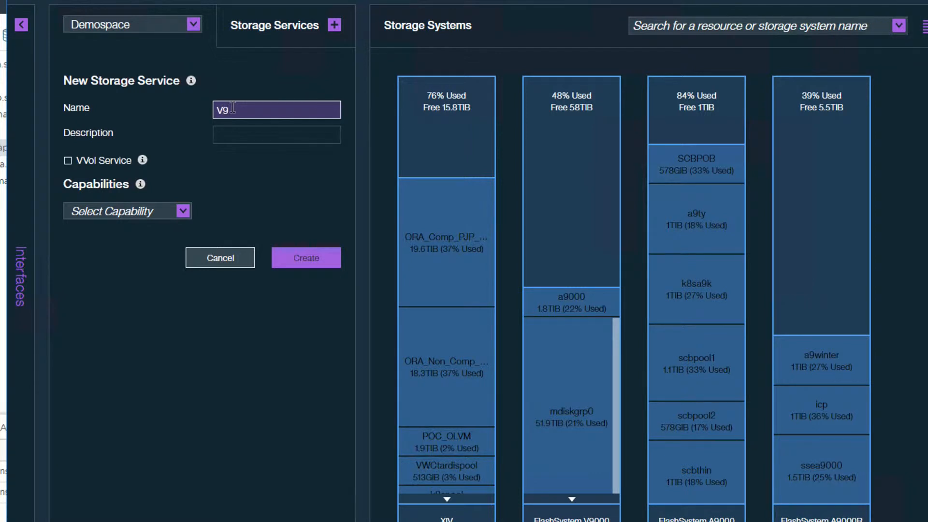
{"action": "type", "text": "k"}
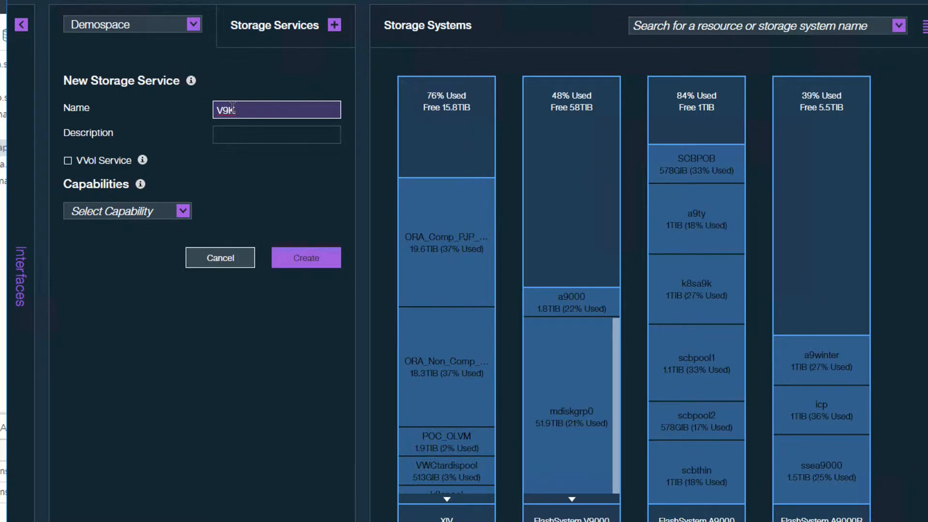
{"action": "type", "text": "demo"}
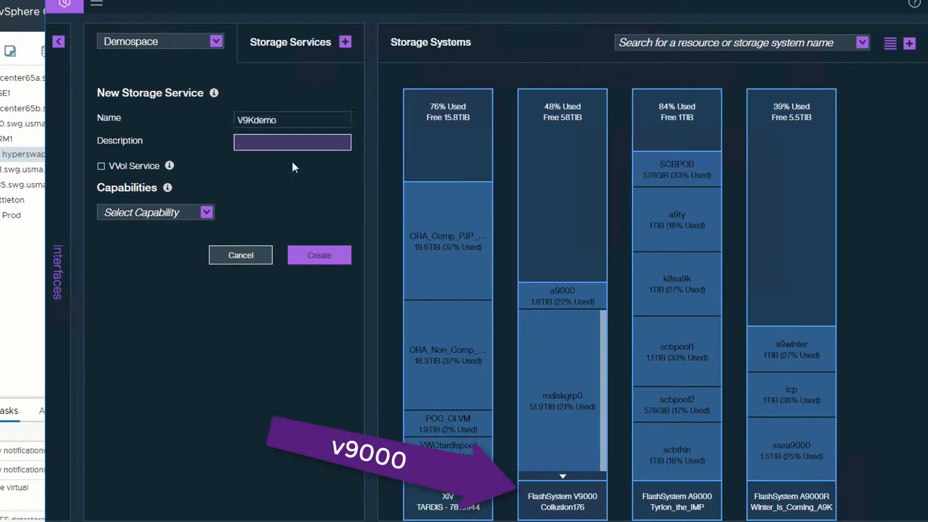
{"action": "type", "text": "delete after"}
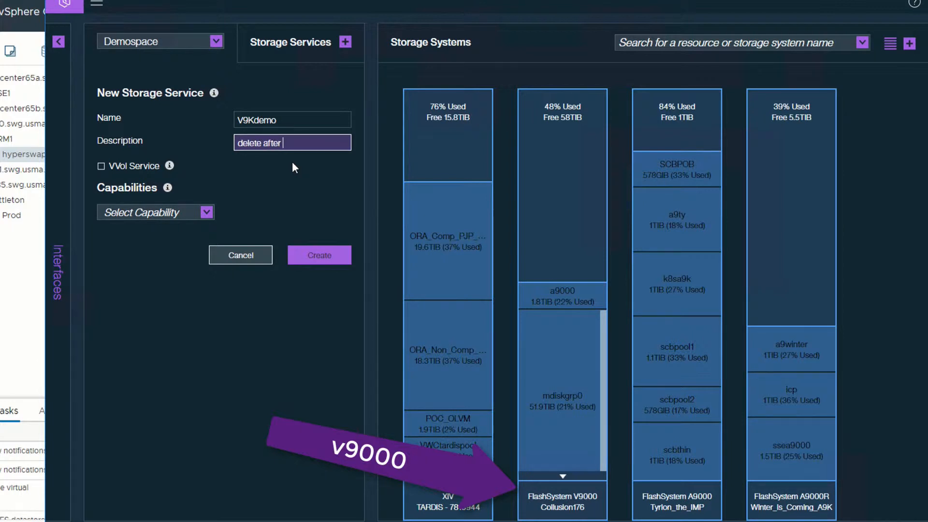
{"action": "type", "text": "demo"}
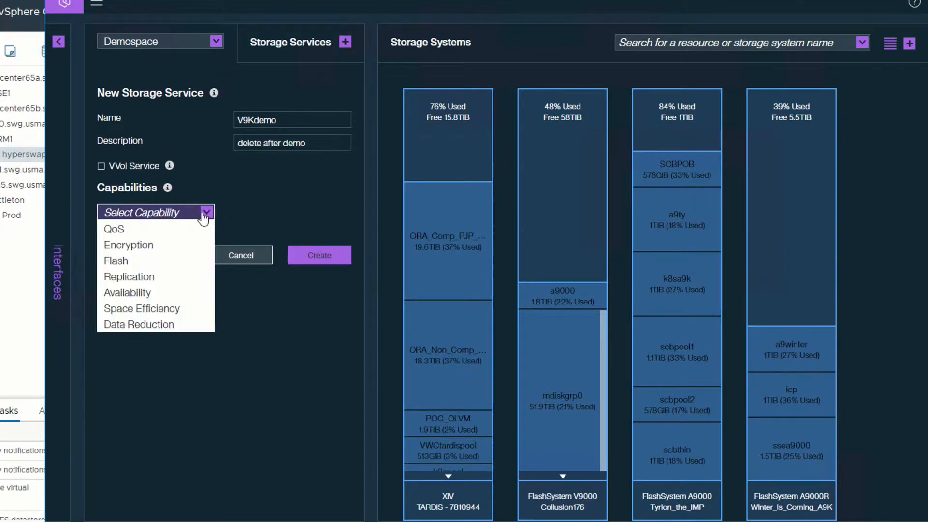
{"action": "left_click", "coordinate": [115, 261]}
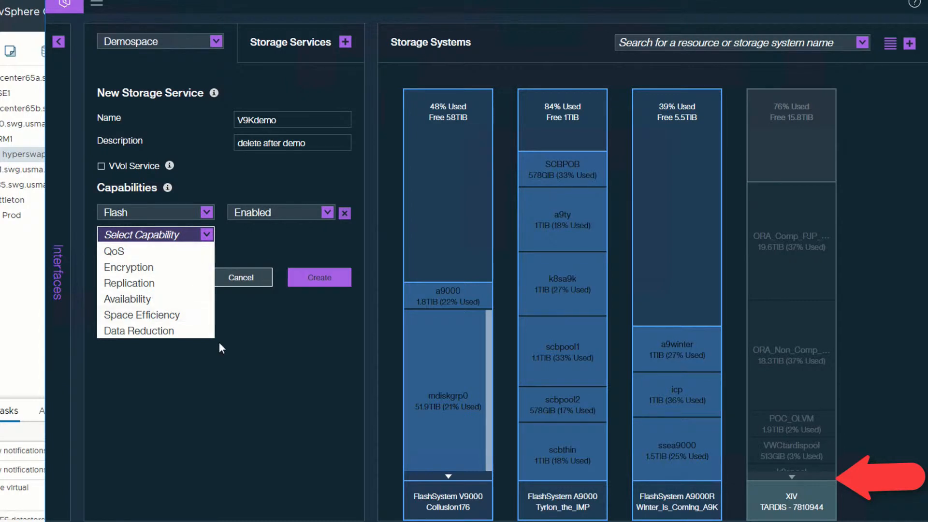
{"action": "left_click", "coordinate": [155, 234]}
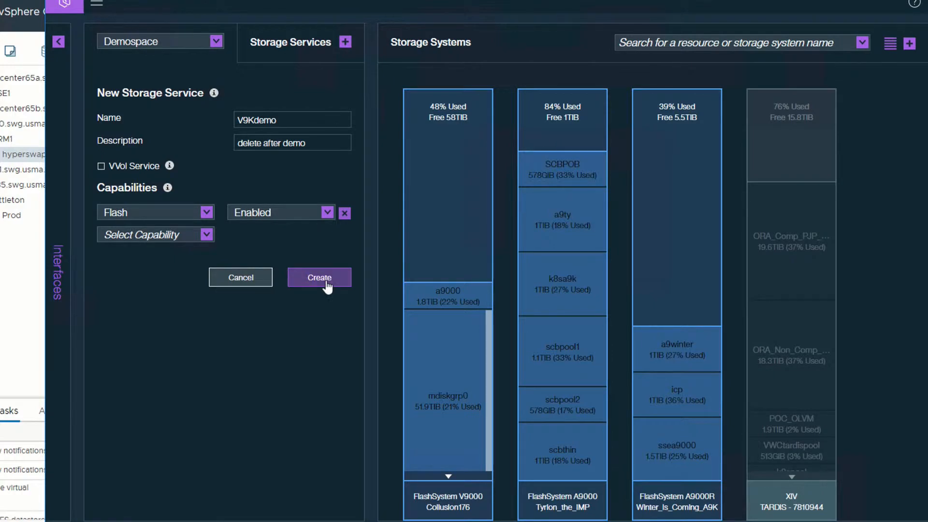
{"action": "left_click", "coordinate": [320, 277]}
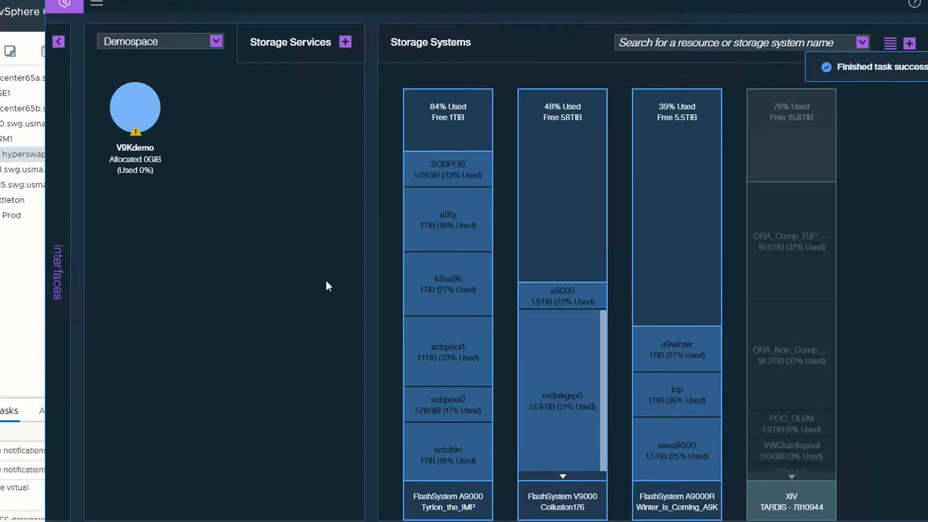
- Check V9Kdemo's empty resources, then attach pool mdiskgrp0 from Collusion176 to it
{"action": "right_click", "coordinate": [135, 108]}
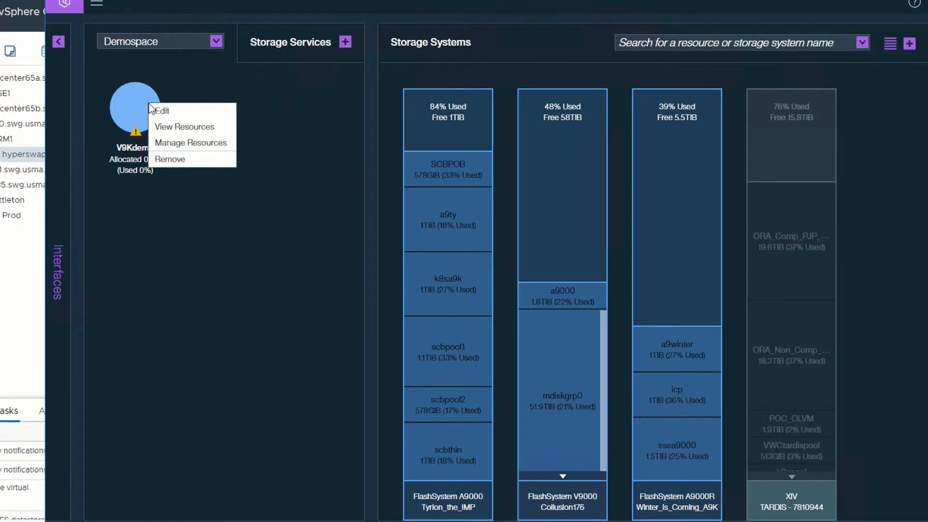
{"action": "mouse_move", "coordinate": [184, 127]}
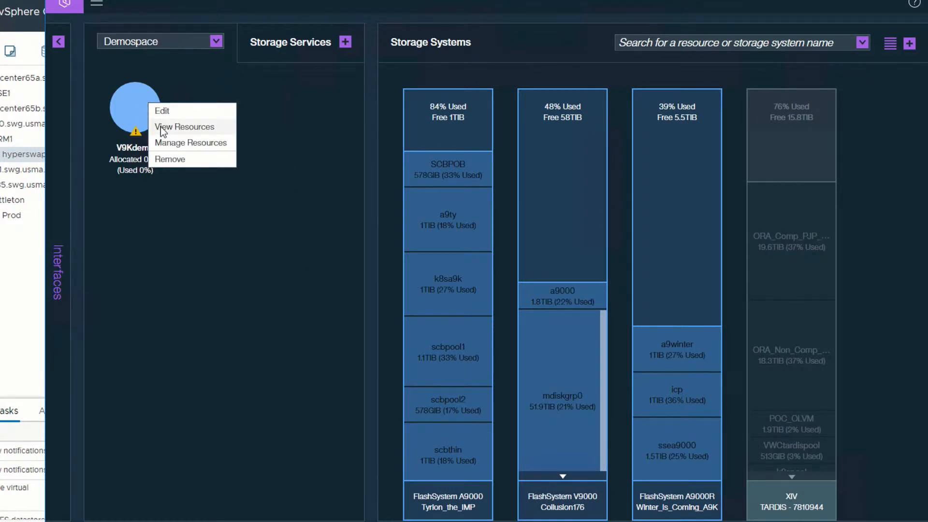
{"action": "left_click", "coordinate": [184, 127]}
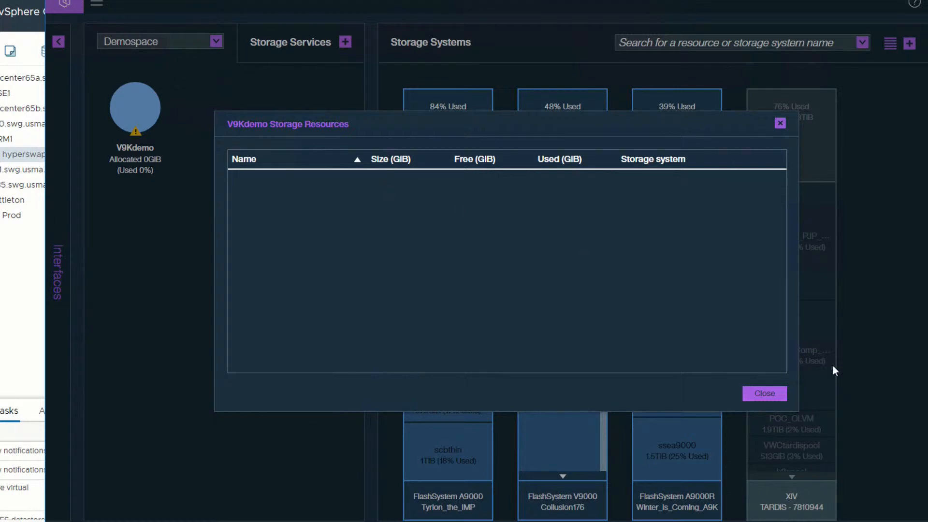
{"action": "left_click", "coordinate": [765, 393]}
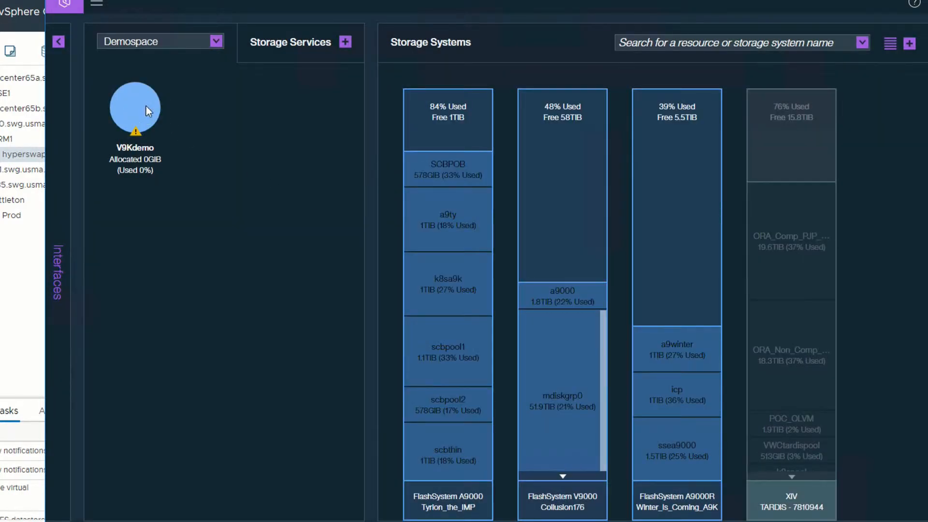
{"action": "right_click", "coordinate": [135, 108]}
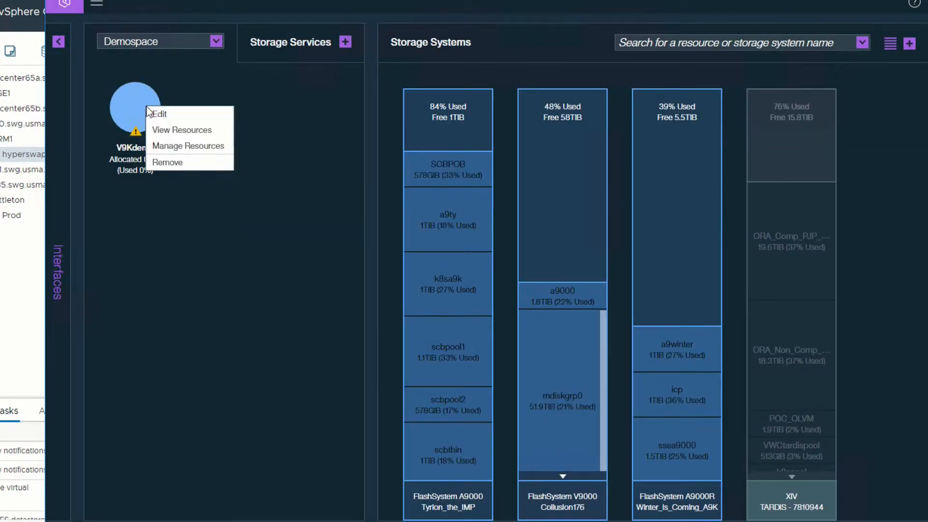
{"action": "mouse_move", "coordinate": [187, 146]}
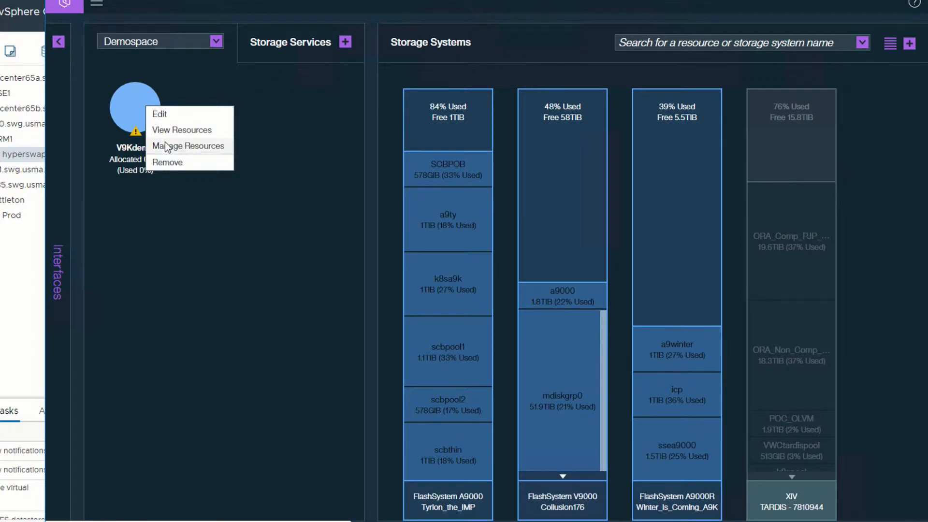
{"action": "left_click", "coordinate": [188, 145]}
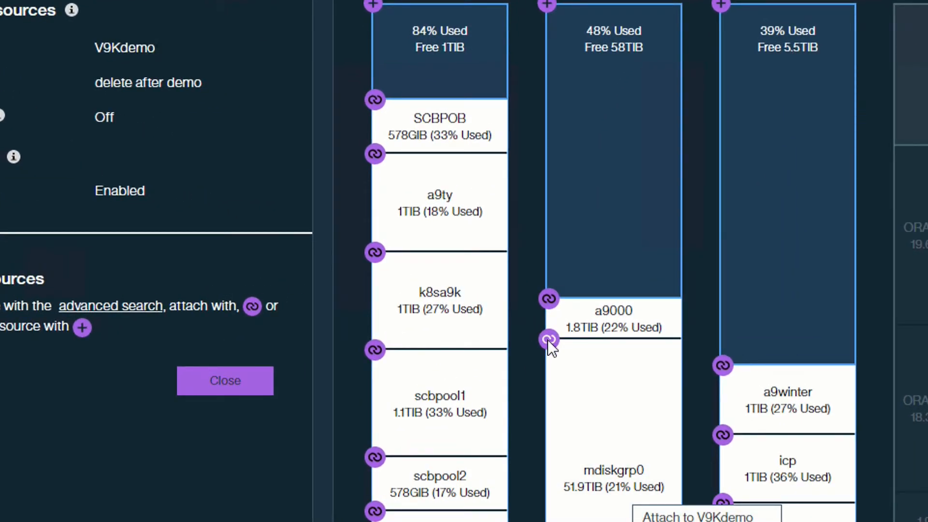
{"action": "mouse_move", "coordinate": [549, 340]}
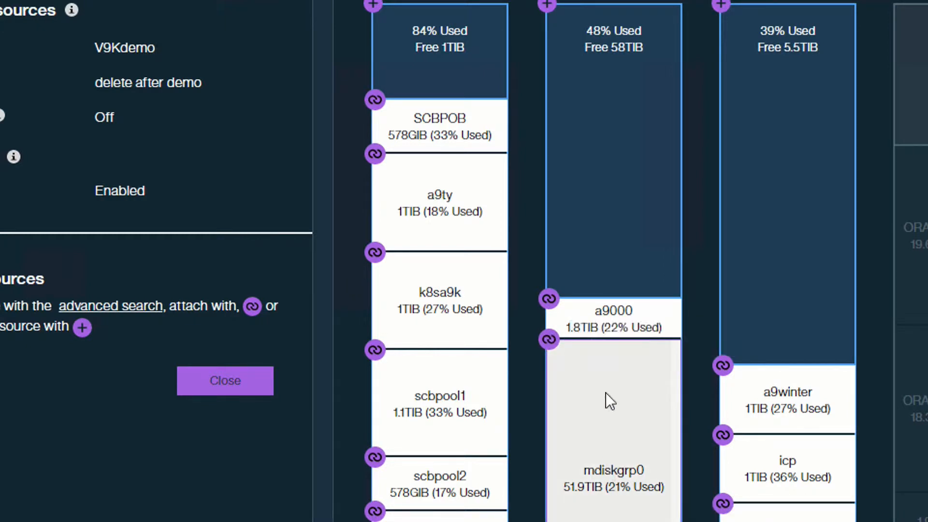
{"action": "mouse_move", "coordinate": [548, 339]}
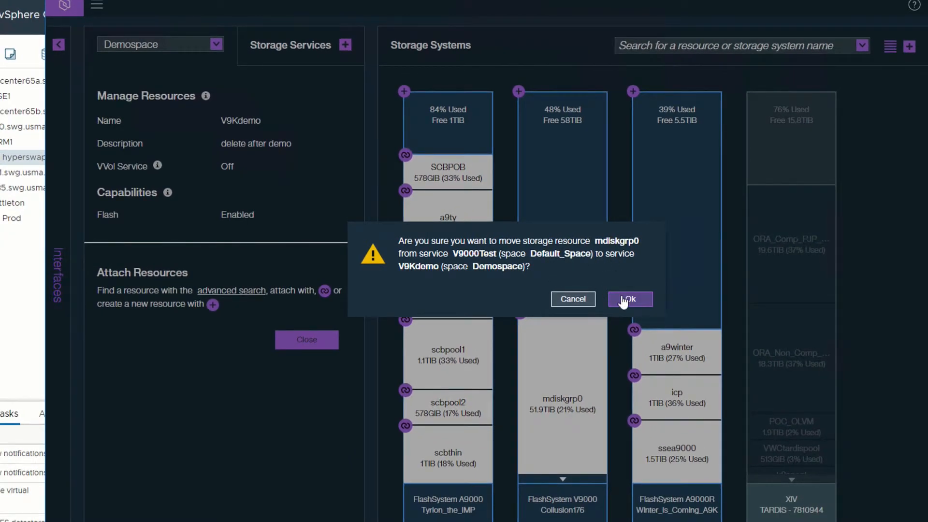
{"action": "left_click", "coordinate": [629, 299]}
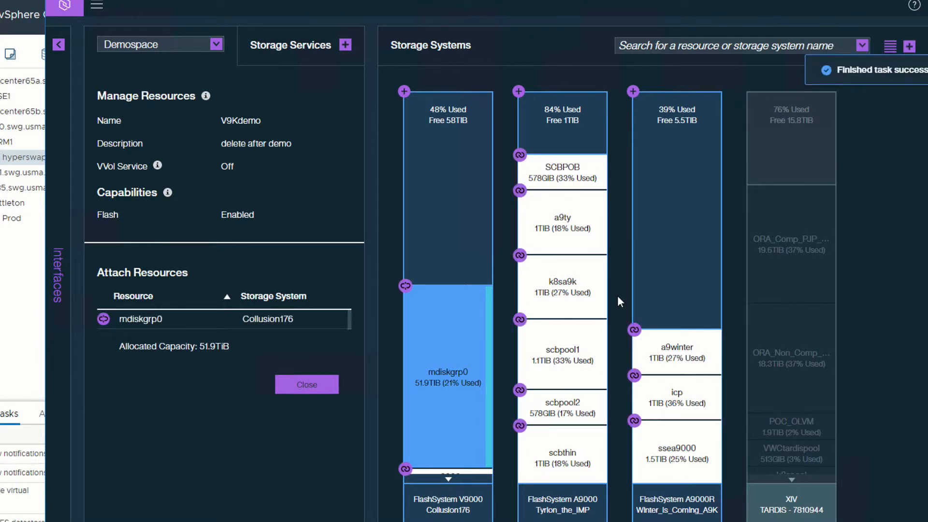
{"action": "mouse_move", "coordinate": [274, 440]}
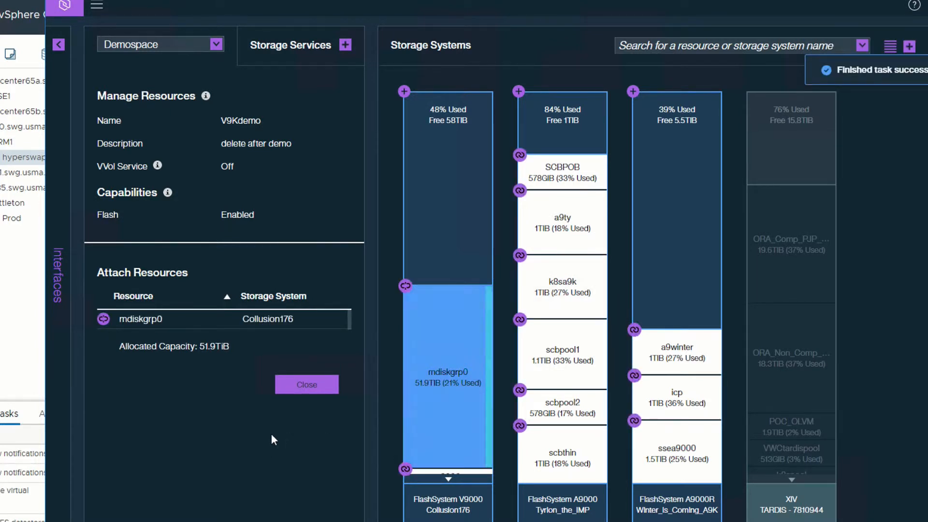
{"action": "mouse_move", "coordinate": [214, 327]}
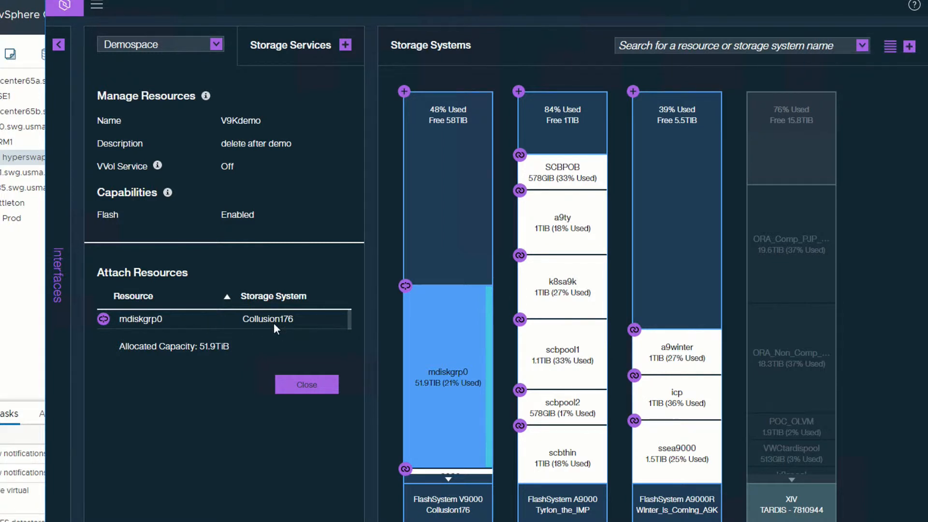
{"action": "mouse_move", "coordinate": [298, 336]}
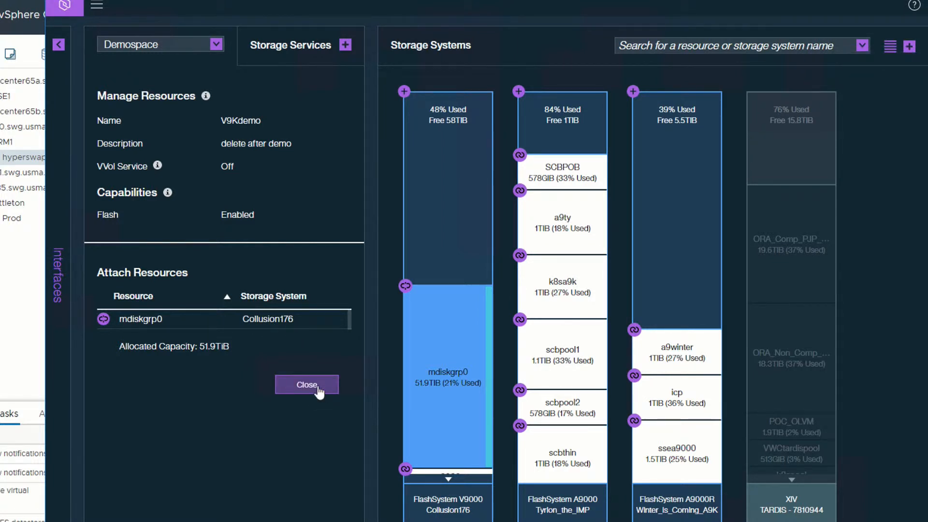
{"action": "left_click", "coordinate": [307, 384]}
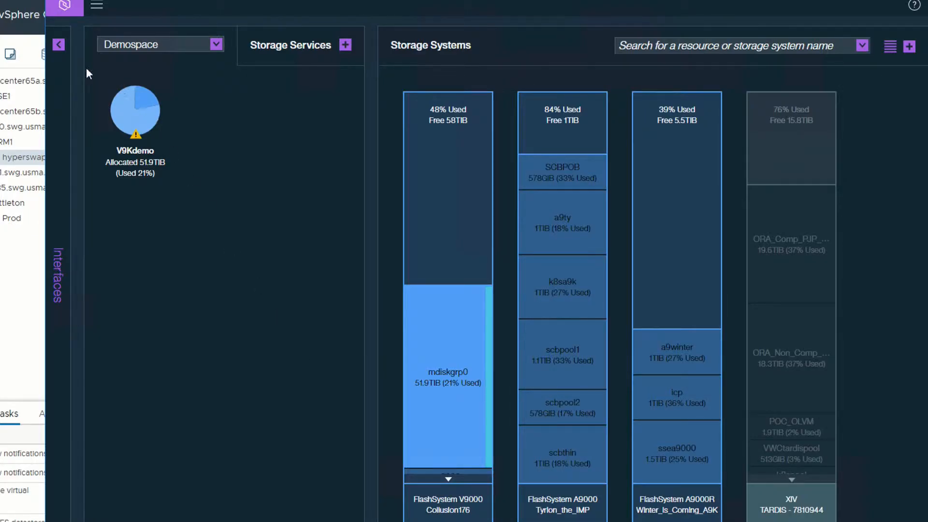
- Show the Interfaces panel alongside the storage services
{"action": "left_click", "coordinate": [57, 274]}
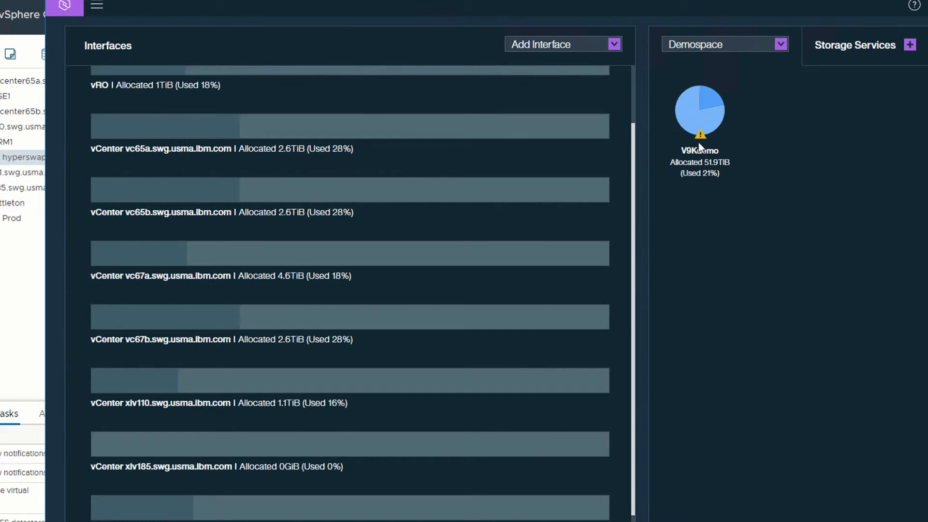
{"action": "mouse_move", "coordinate": [576, 271]}
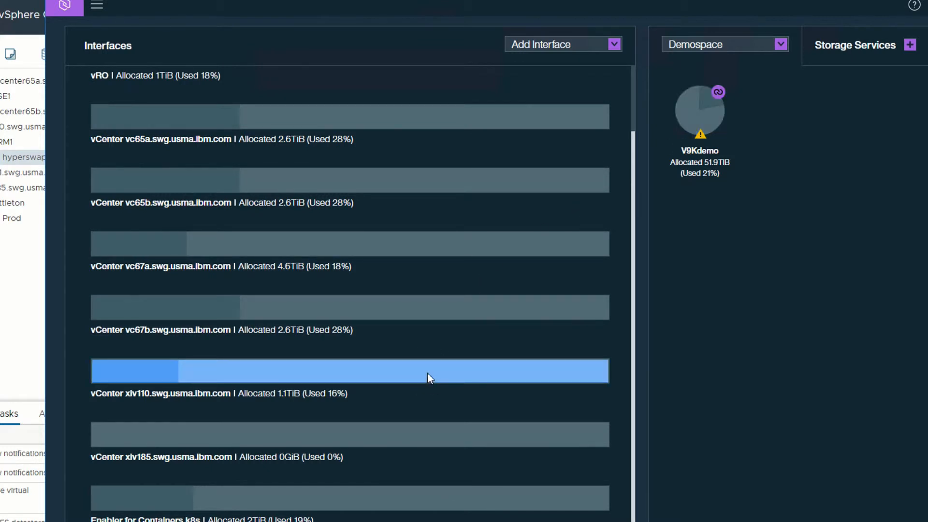
{"action": "mouse_move", "coordinate": [580, 242]}
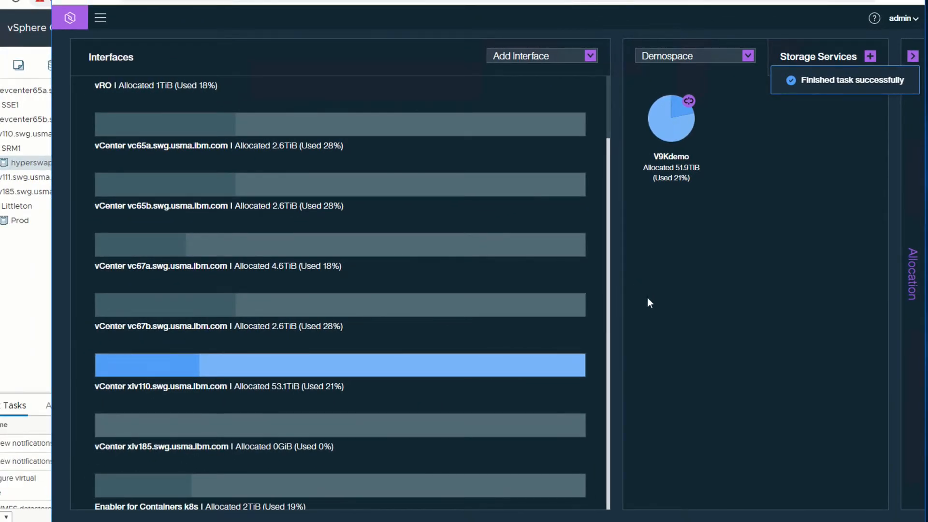
{"action": "mouse_move", "coordinate": [642, 339]}
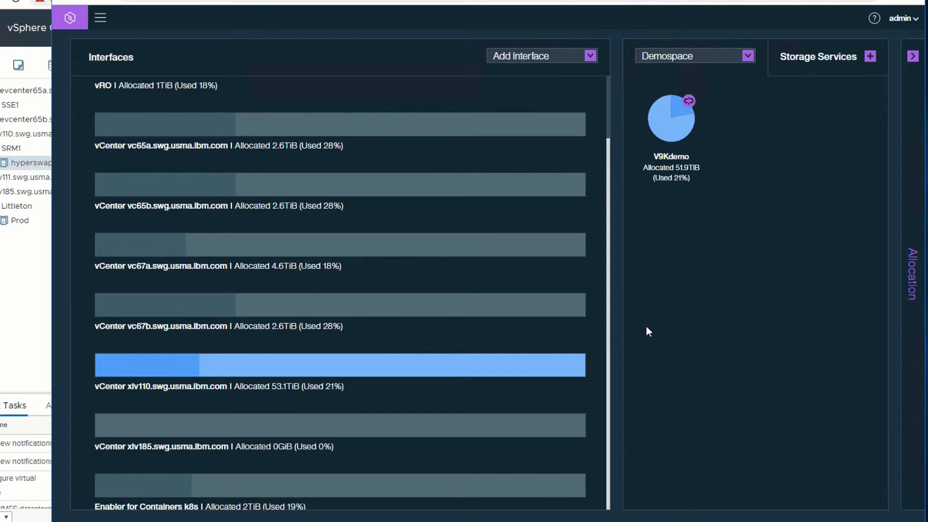
{"action": "mouse_move", "coordinate": [671, 123]}
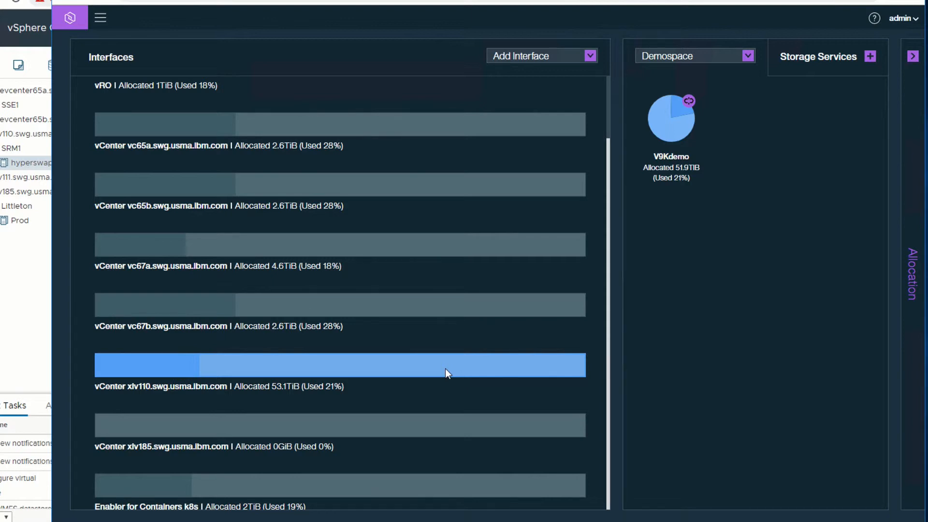
{"action": "mouse_move", "coordinate": [6, 299]}
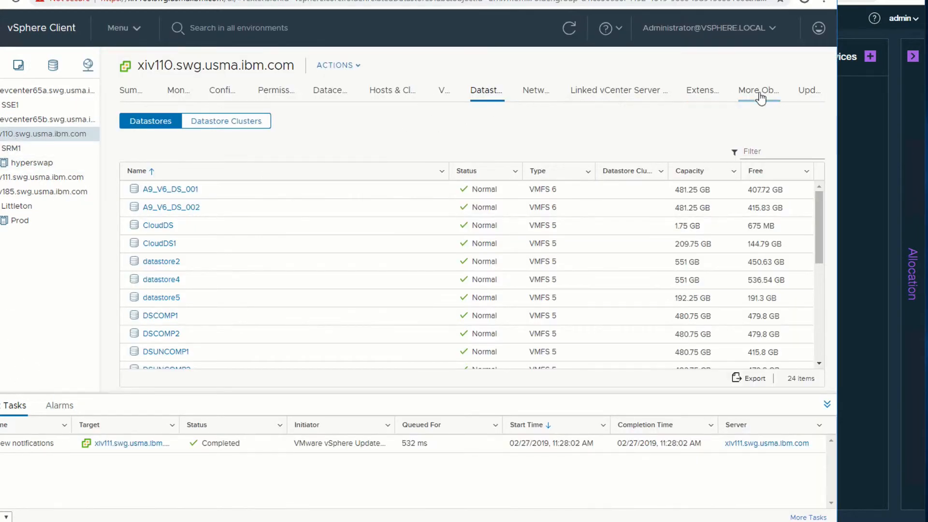
- Browse xiv110's IBM storage spaces, open Demospace, and return to the services list
{"action": "left_click", "coordinate": [759, 90]}
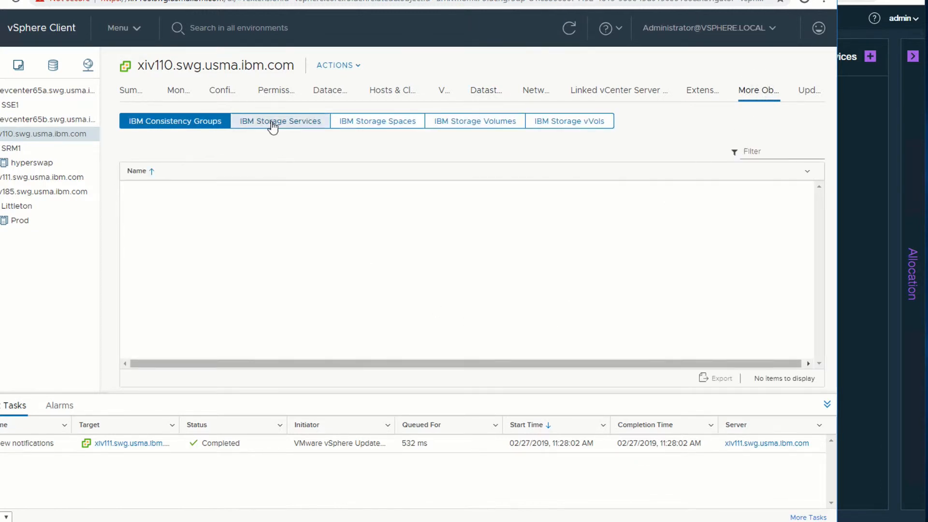
{"action": "left_click", "coordinate": [280, 121]}
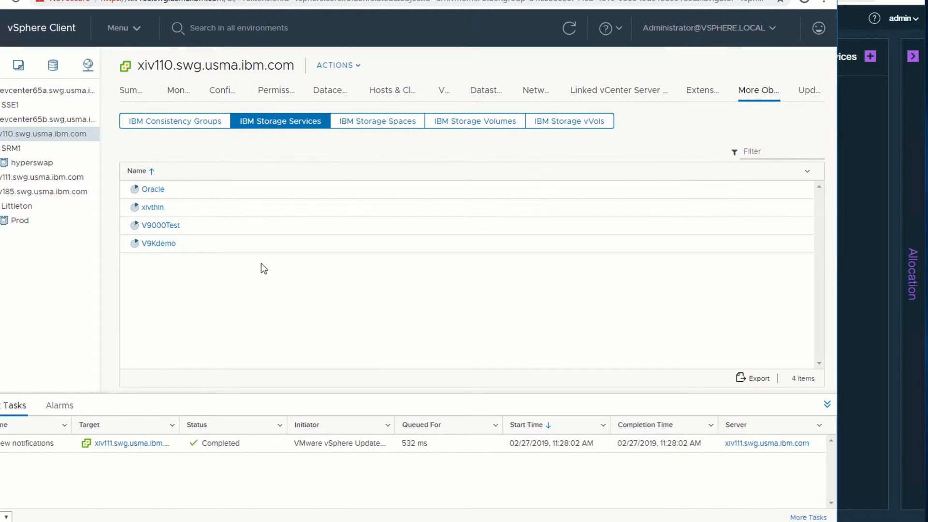
{"action": "mouse_move", "coordinate": [295, 138]}
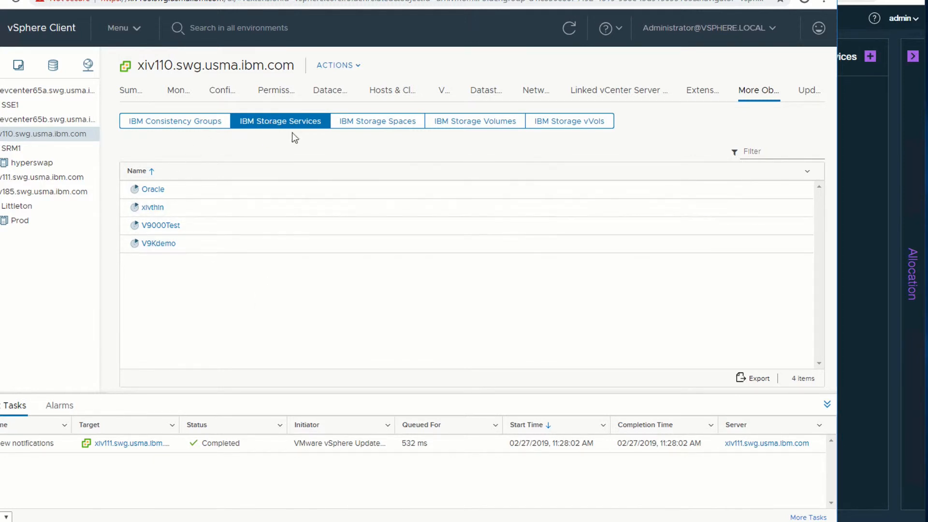
{"action": "left_click", "coordinate": [377, 121]}
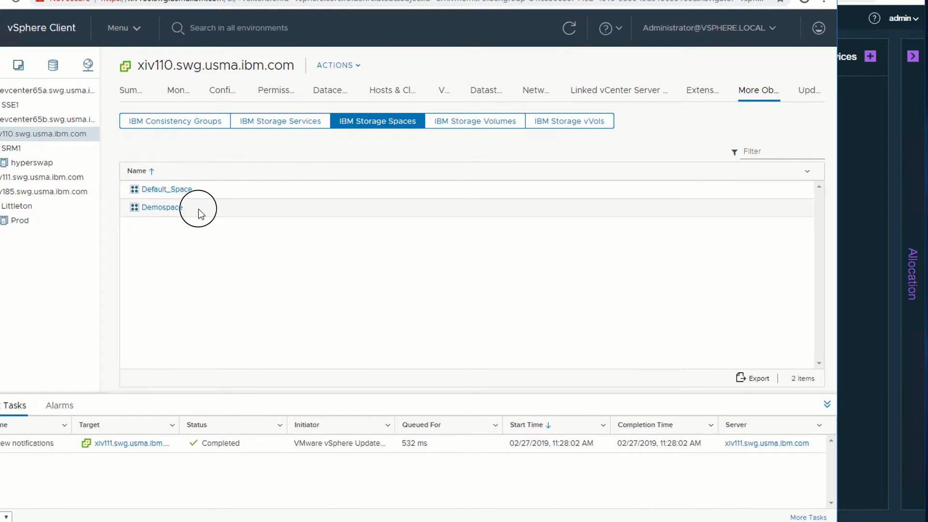
{"action": "left_click", "coordinate": [161, 207]}
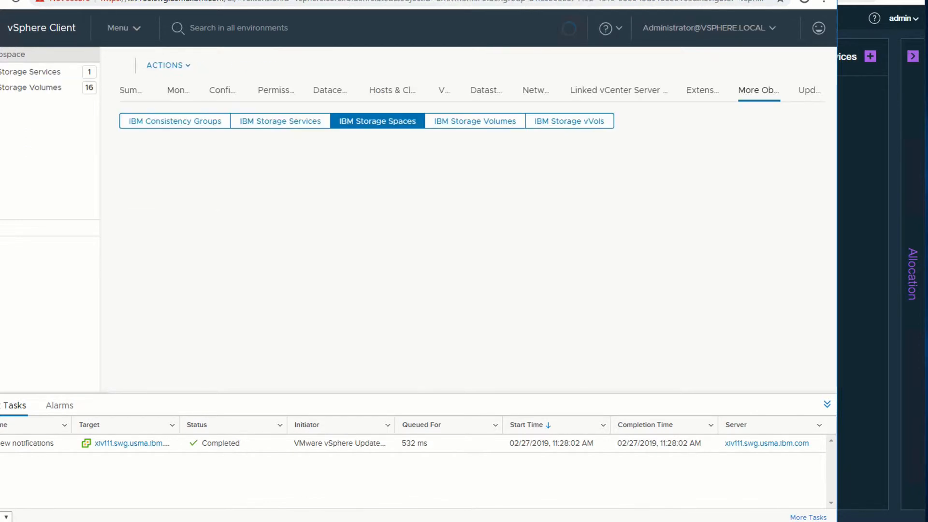
{"action": "left_click", "coordinate": [43, 134]}
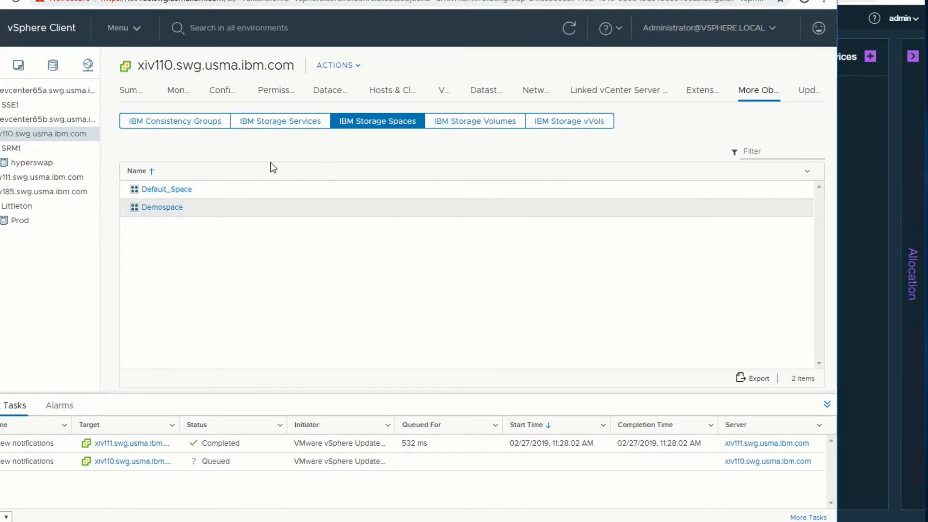
{"action": "left_click", "coordinate": [279, 121]}
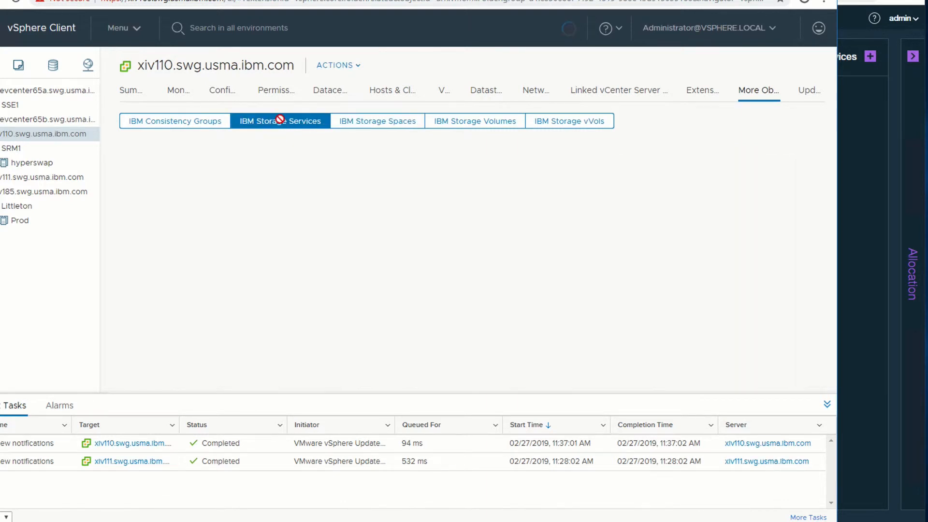
{"action": "left_click", "coordinate": [280, 121]}
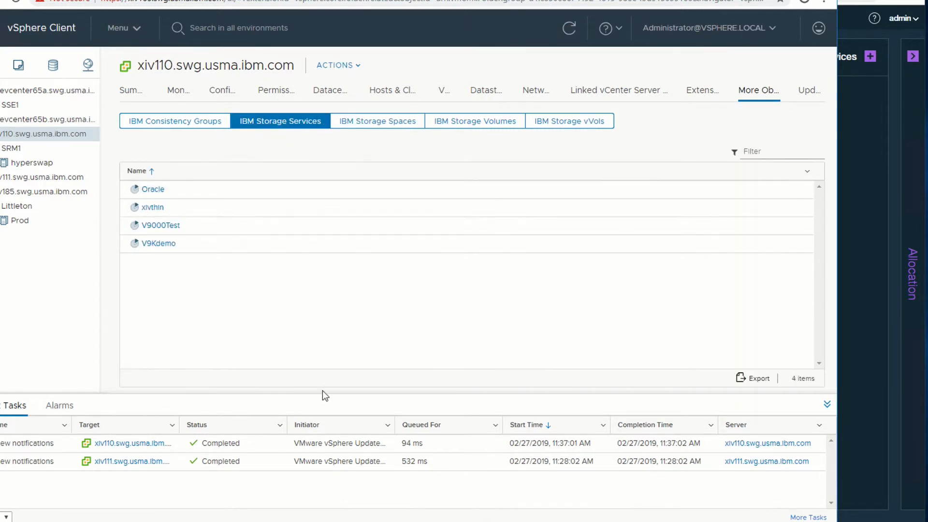
{"action": "left_click", "coordinate": [158, 243]}
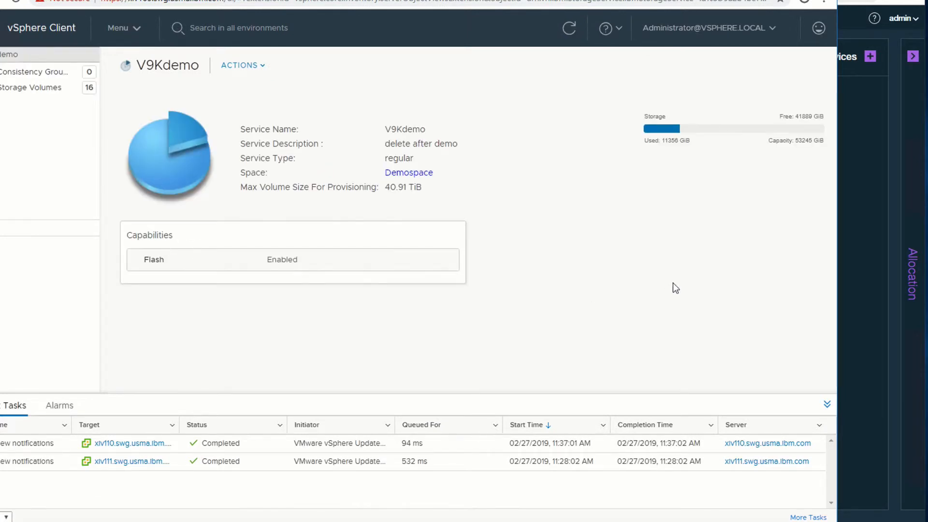
{"action": "mouse_move", "coordinate": [298, 198]}
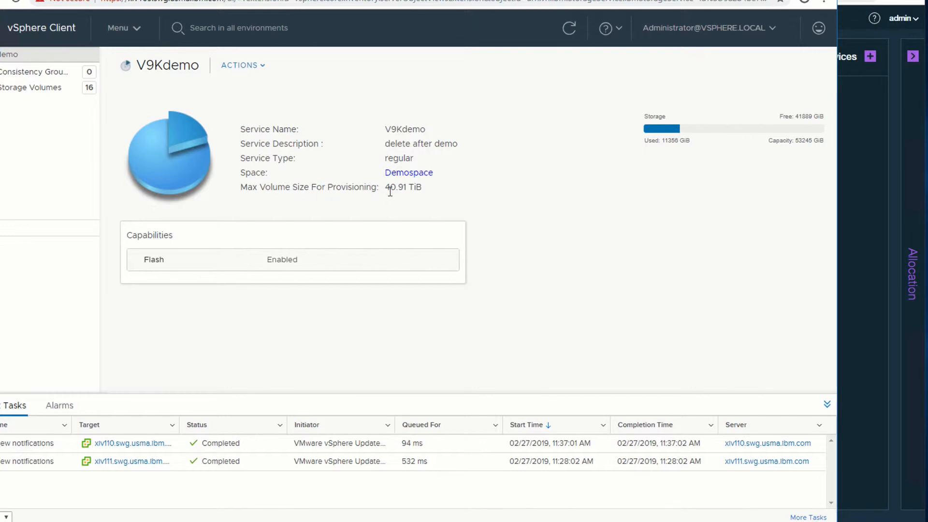
{"action": "mouse_move", "coordinate": [577, 232]}
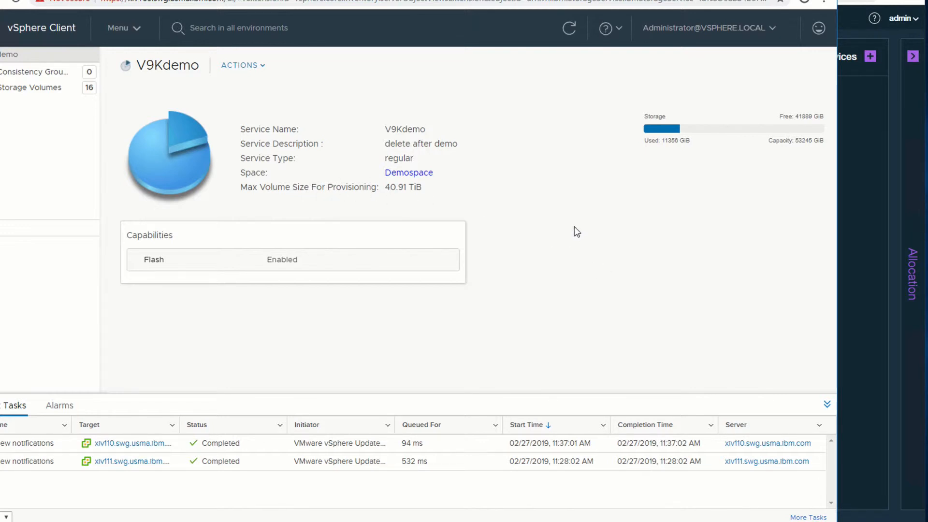
{"action": "mouse_move", "coordinate": [523, 218]}
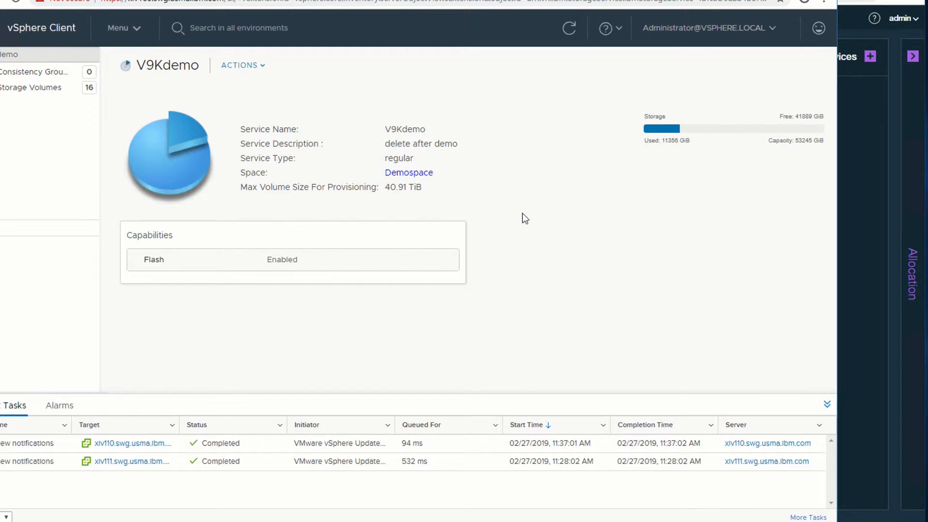
{"action": "mouse_move", "coordinate": [42, 250]}
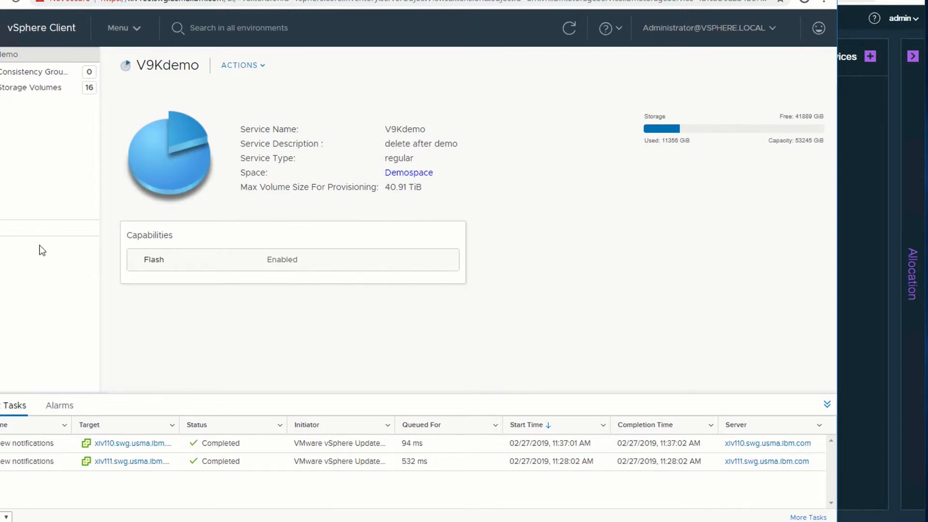
{"action": "mouse_move", "coordinate": [32, 229]}
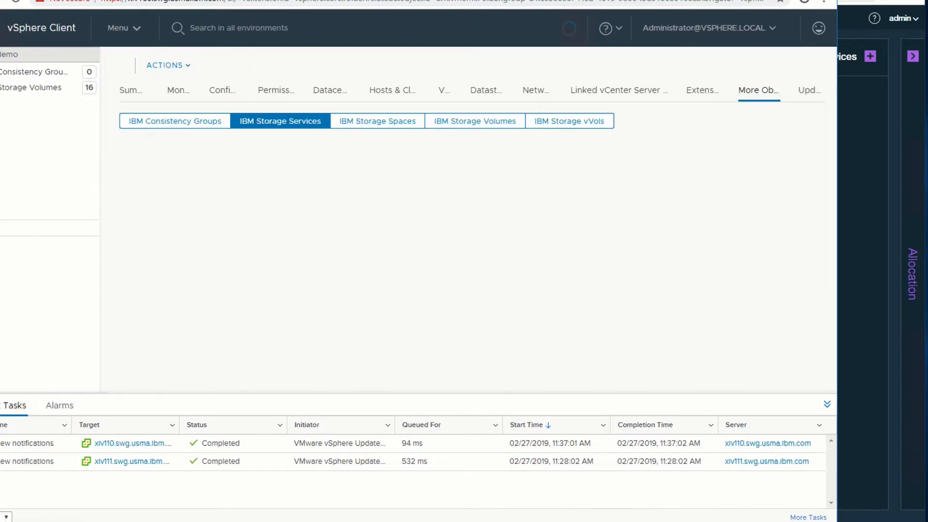
- Start a new IBM storage volume on V9Kdemo mapped to host xiv119.swg.usma.ibm.com
{"action": "left_click", "coordinate": [44, 134]}
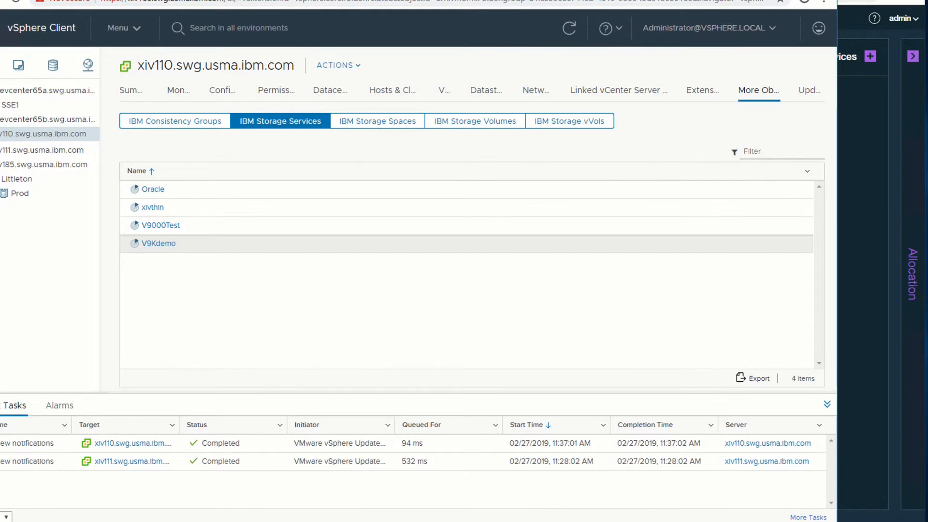
{"action": "left_click", "coordinate": [159, 243]}
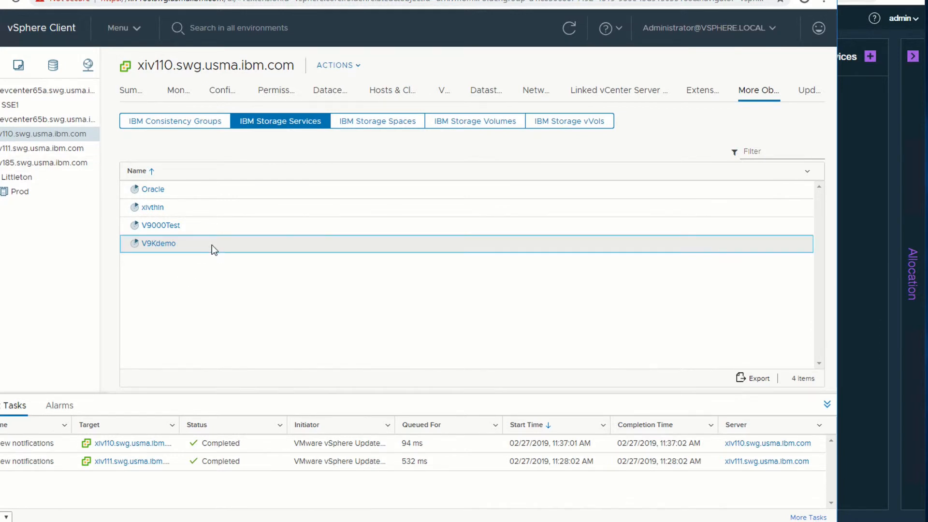
{"action": "right_click", "coordinate": [158, 243]}
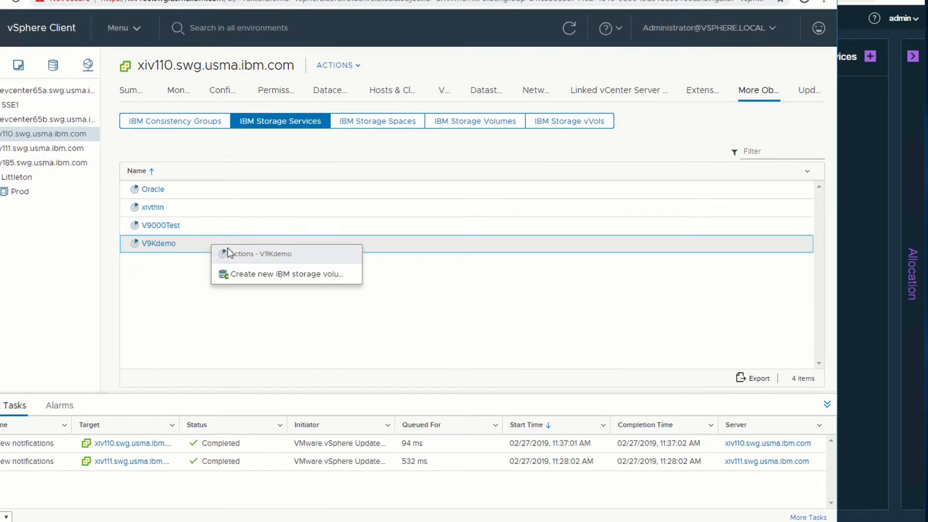
{"action": "mouse_move", "coordinate": [256, 278]}
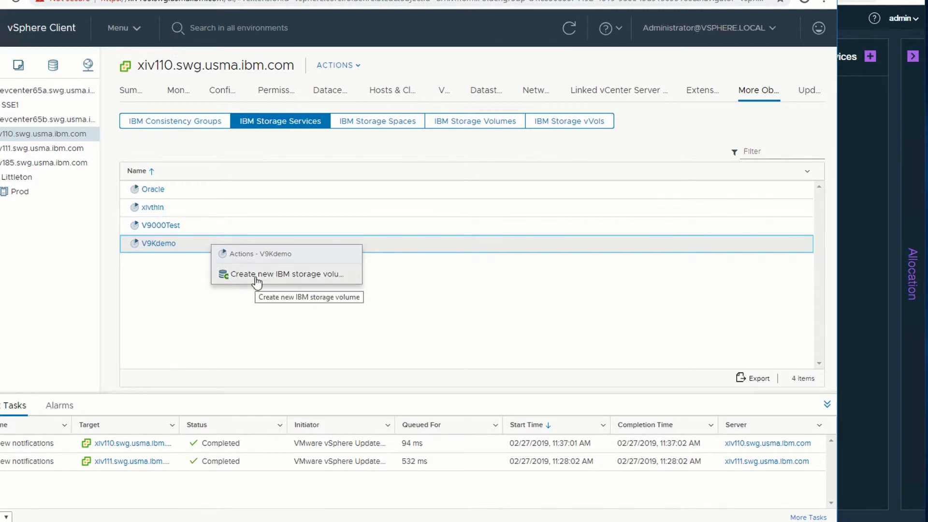
{"action": "left_click", "coordinate": [287, 274]}
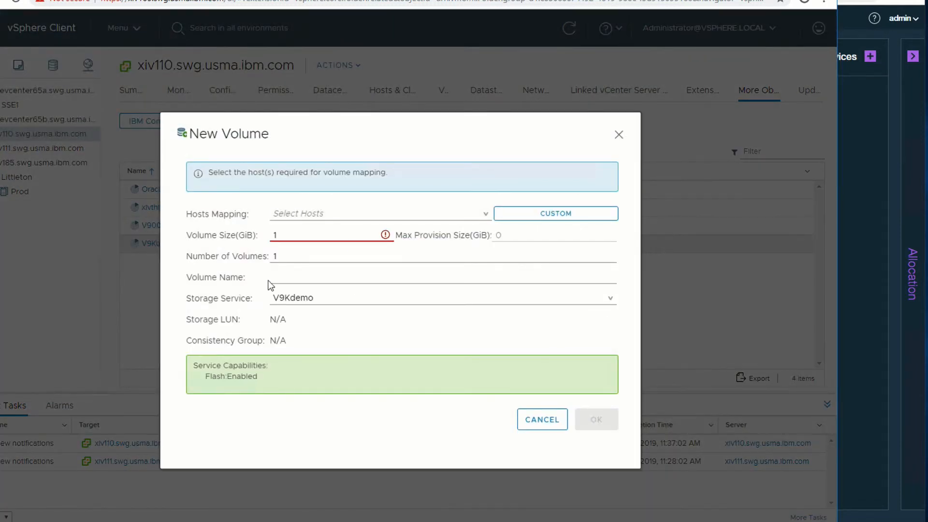
{"action": "mouse_move", "coordinate": [477, 211]}
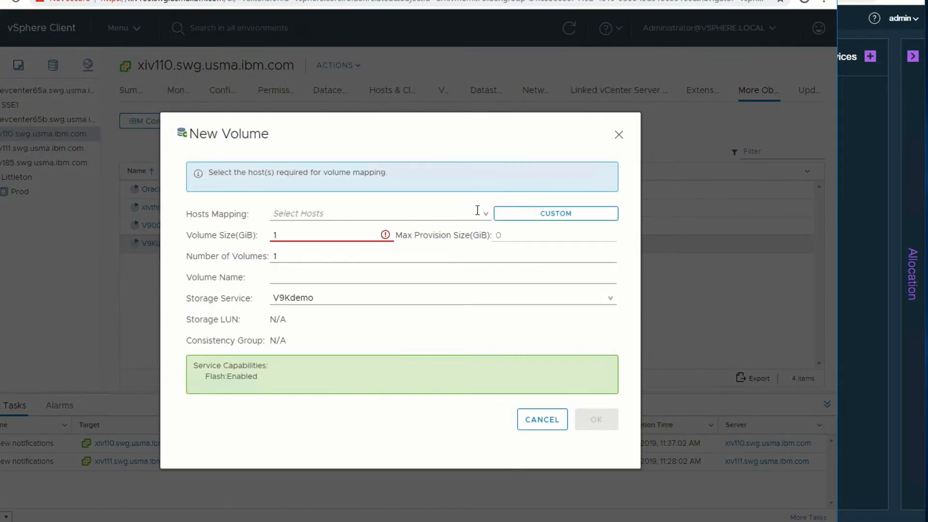
{"action": "left_click", "coordinate": [379, 214]}
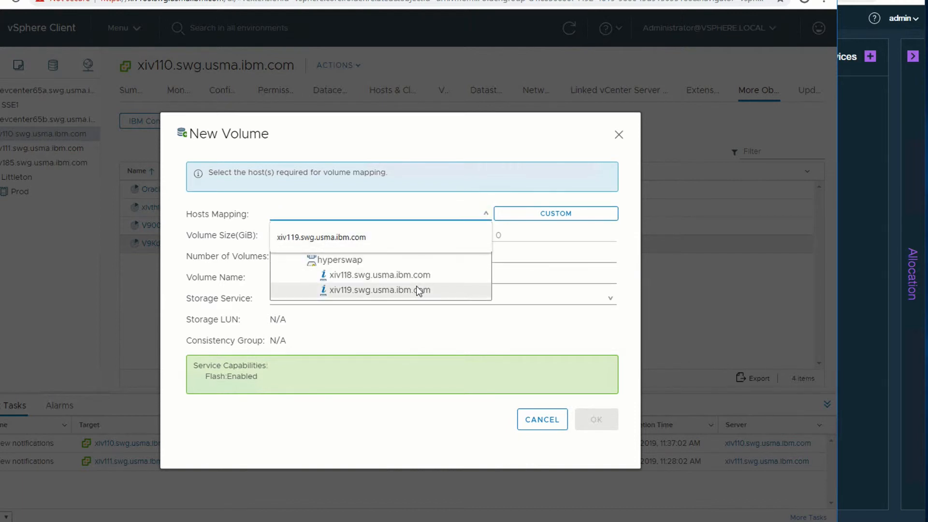
{"action": "left_click", "coordinate": [381, 291]}
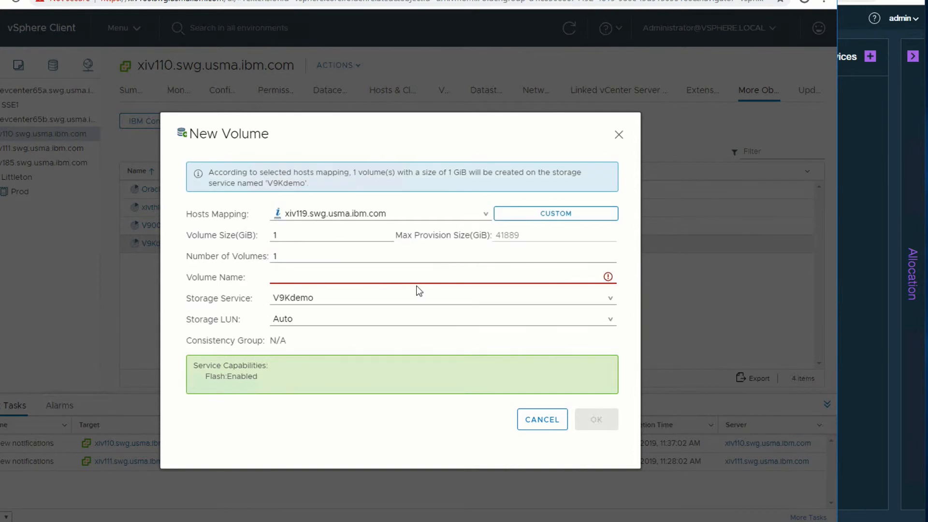
- Set the volume size to 100 GiB and name it scdemo1, keeping V9Kdemo
{"action": "left_click", "coordinate": [330, 235]}
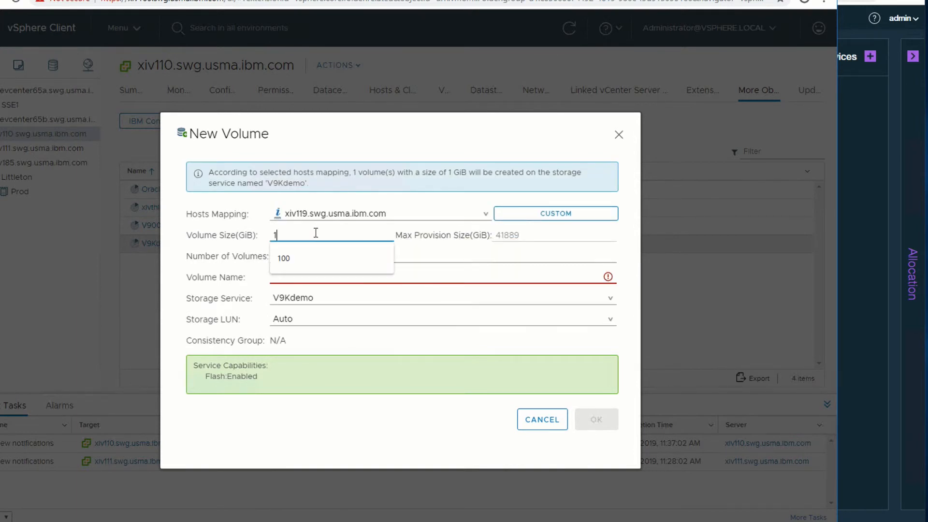
{"action": "left_click", "coordinate": [284, 258]}
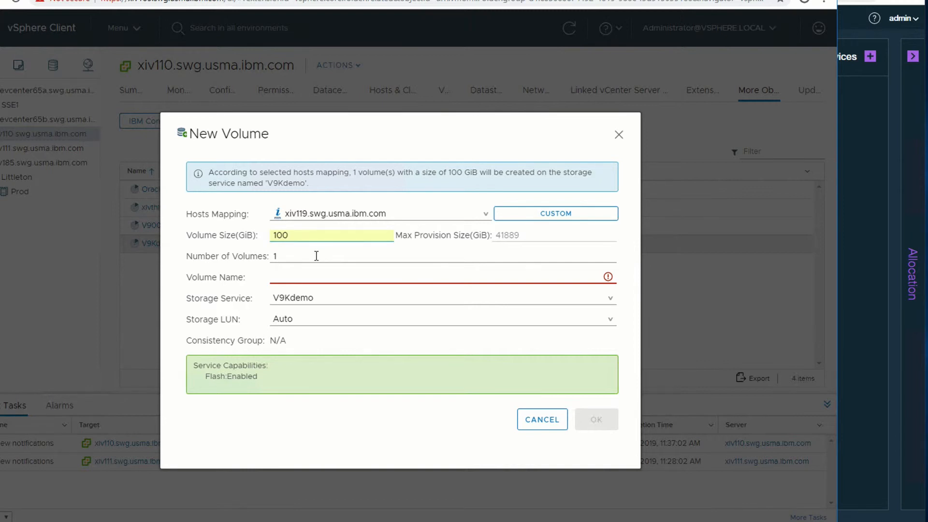
{"action": "left_click", "coordinate": [441, 277]}
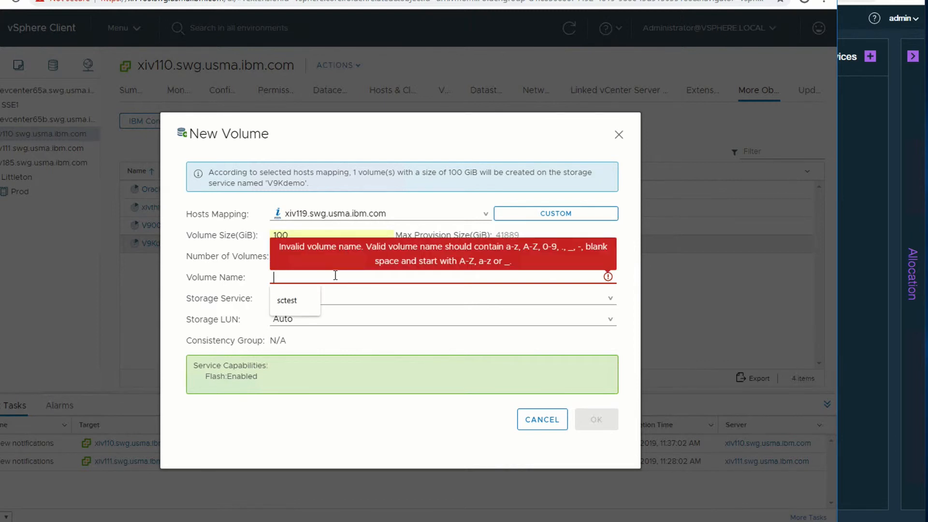
{"action": "type", "text": "s"}
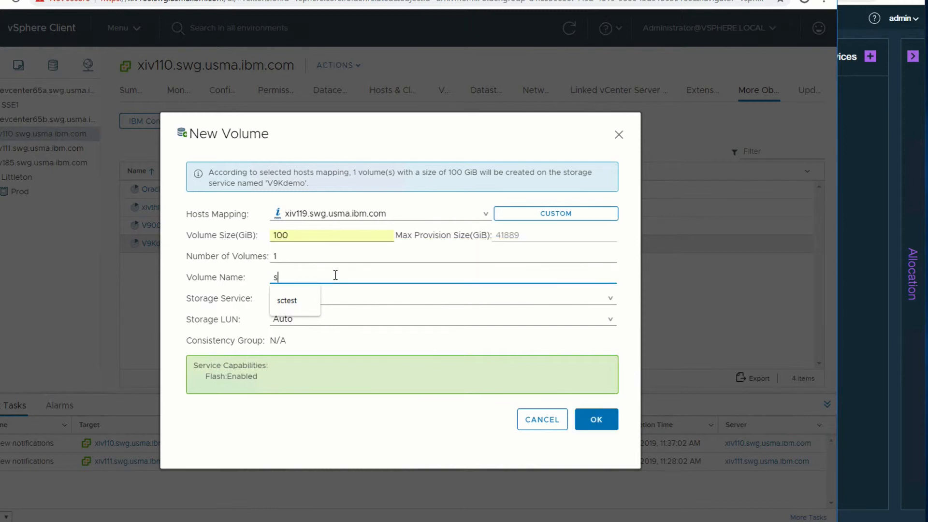
{"action": "type", "text": "cdemo1"}
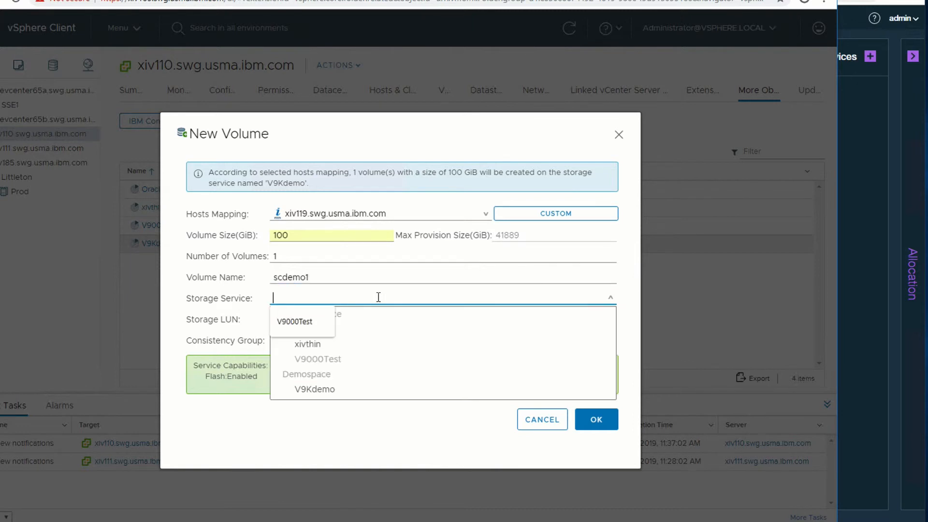
{"action": "mouse_move", "coordinate": [424, 392]}
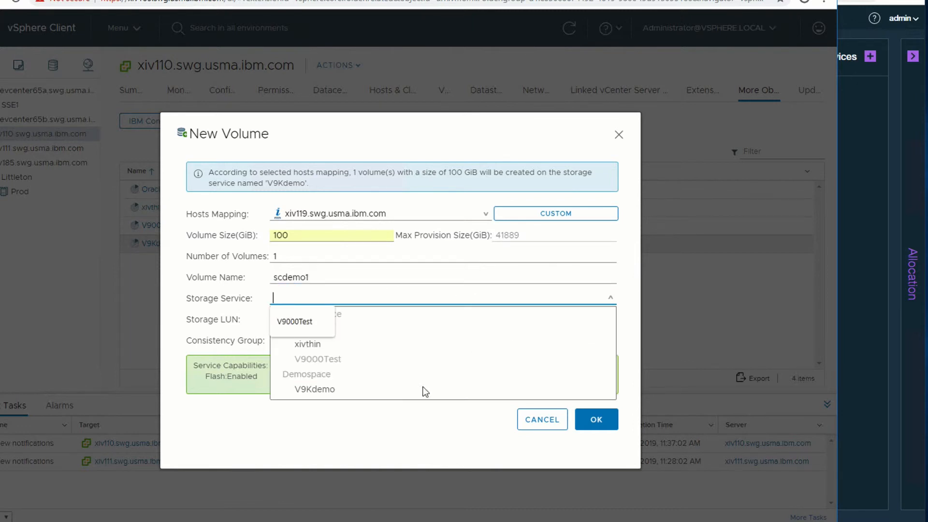
{"action": "left_click", "coordinate": [314, 389]}
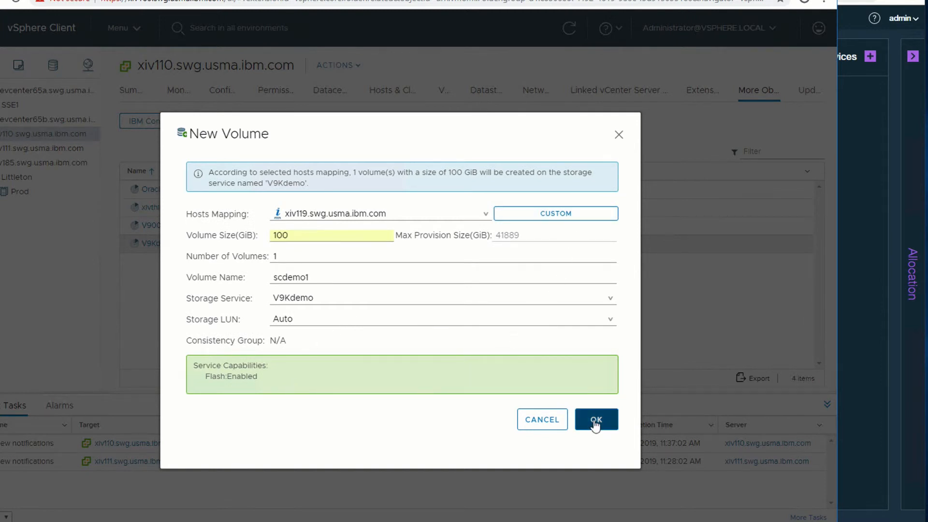
- Confirm the new volume and list IBM storage volumes to see scdemo1
{"action": "left_click", "coordinate": [596, 420]}
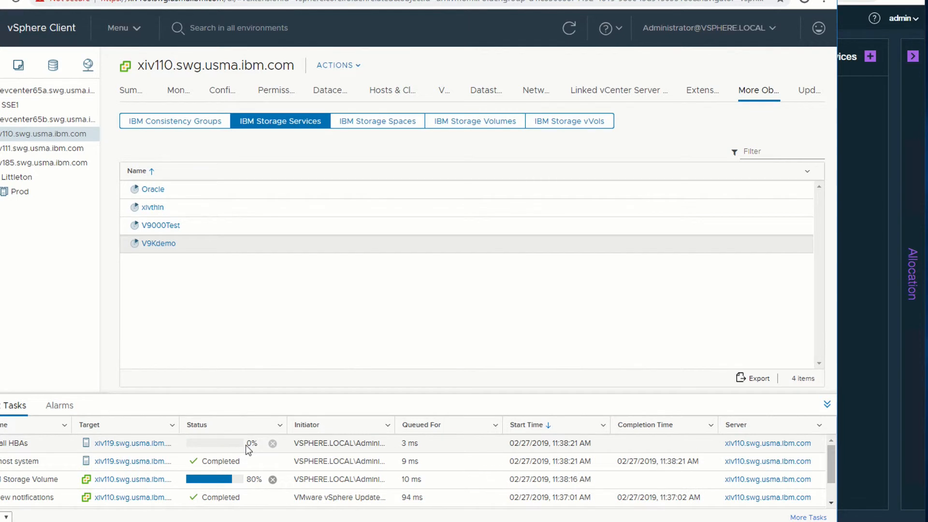
{"action": "mouse_move", "coordinate": [269, 470]}
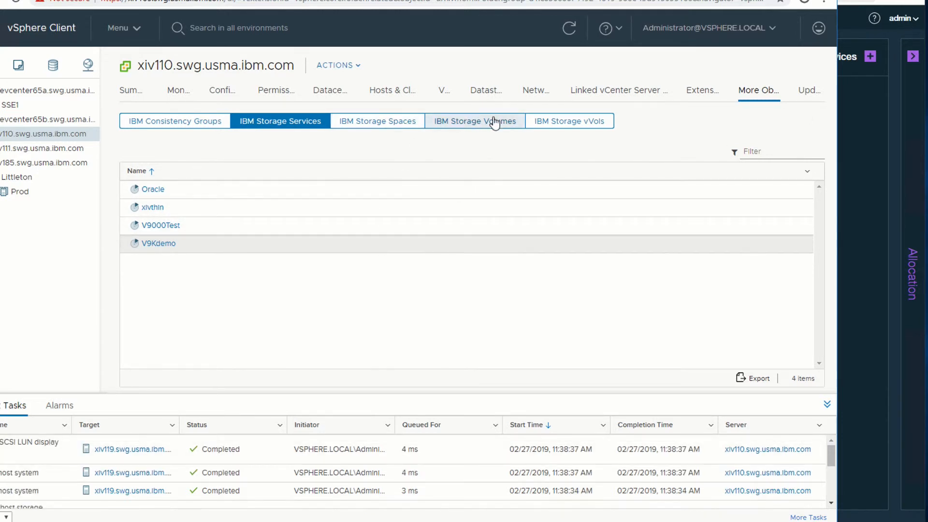
{"action": "left_click", "coordinate": [474, 121]}
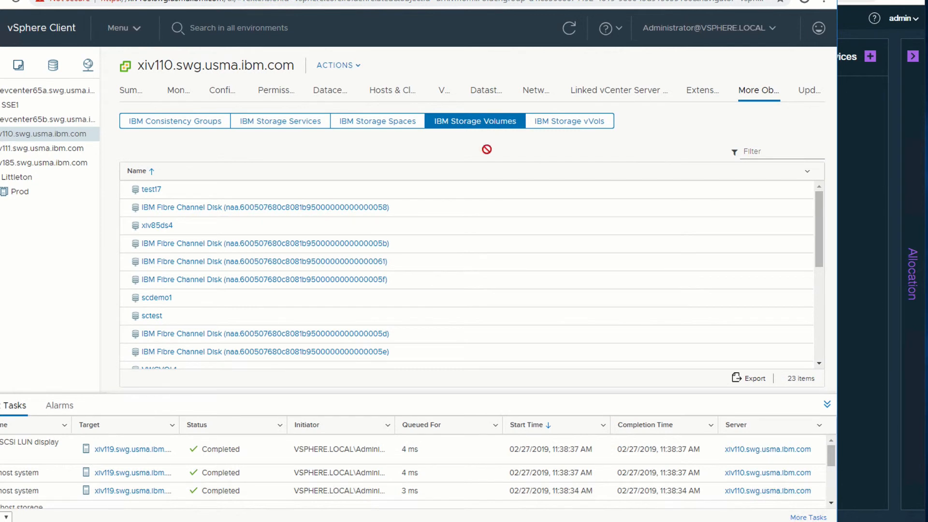
{"action": "mouse_move", "coordinate": [197, 303]}
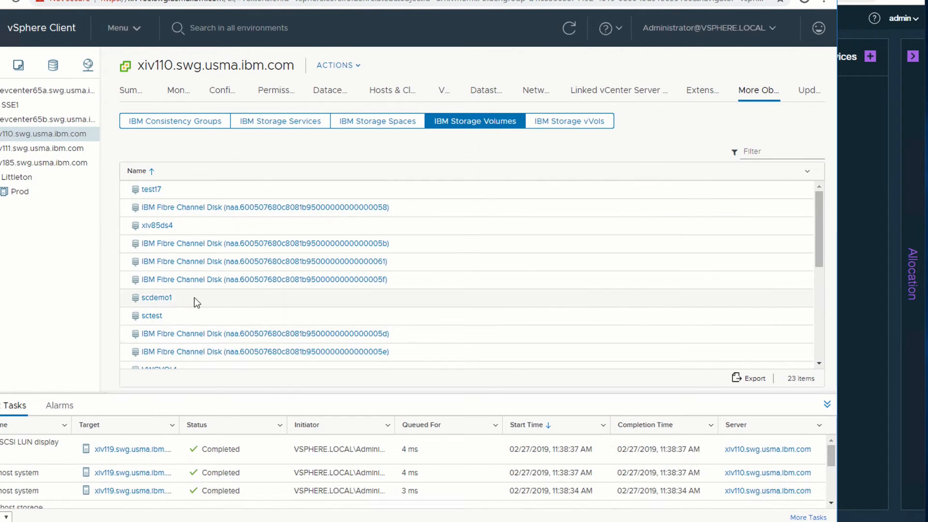
- Open scdemo1's summary and scroll through its 100 GiB, LUN 19 details
{"action": "left_click", "coordinate": [197, 302]}
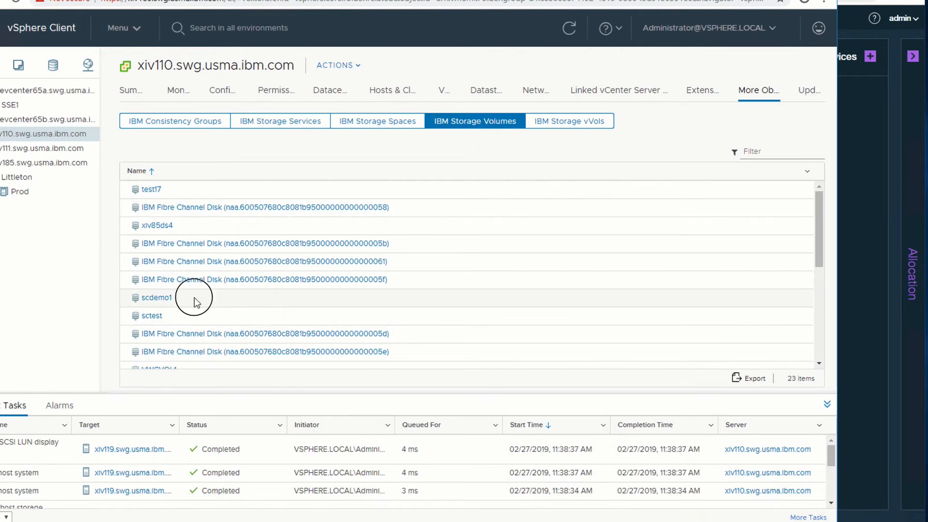
{"action": "left_click", "coordinate": [156, 297]}
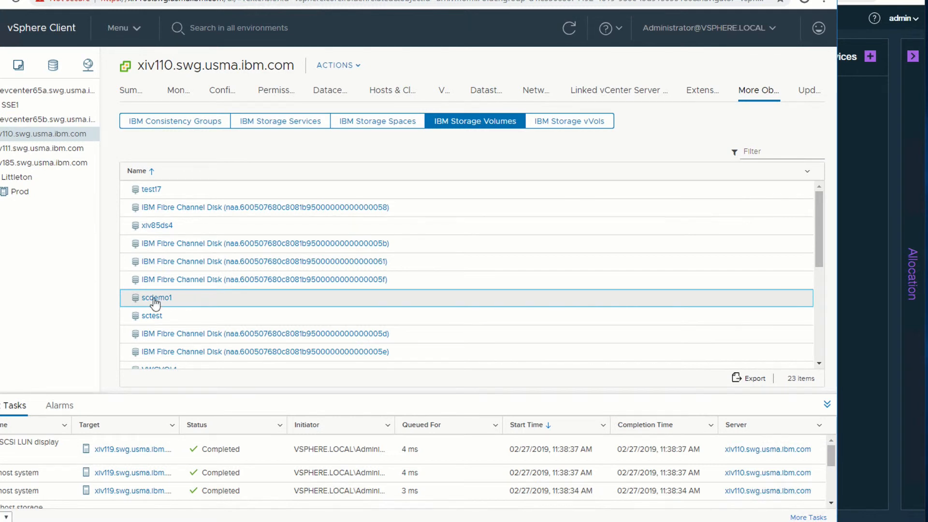
{"action": "left_click", "coordinate": [157, 298]}
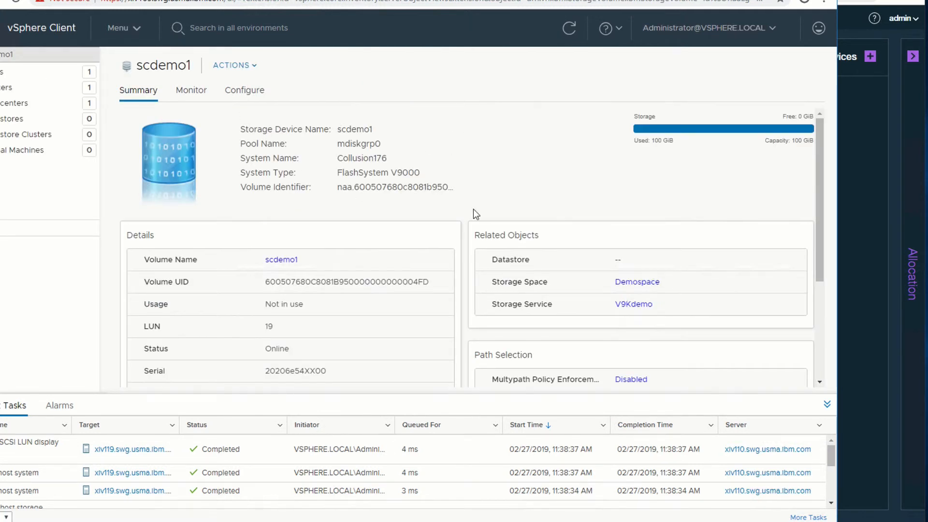
{"action": "scroll", "scroll_direction": "down", "scroll_amount": 3}
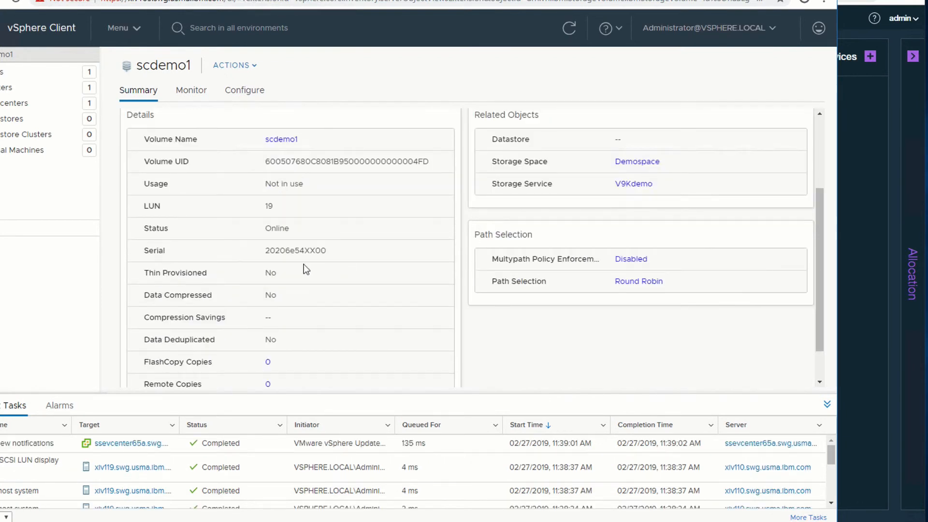
{"action": "scroll", "scroll_direction": "down", "scroll_amount": 3}
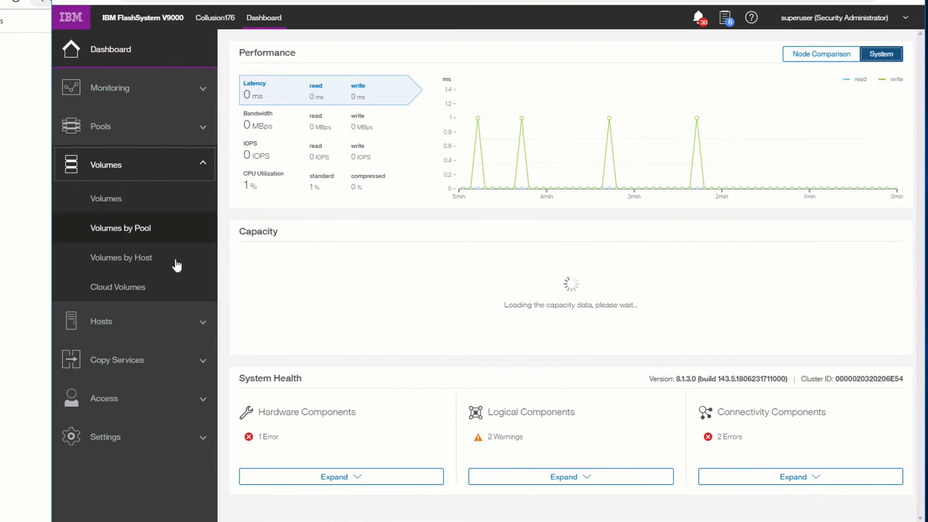
- Check scdemo1 on host xiv119 in the V9000 GUI and view its actions
{"action": "left_click", "coordinate": [121, 257]}
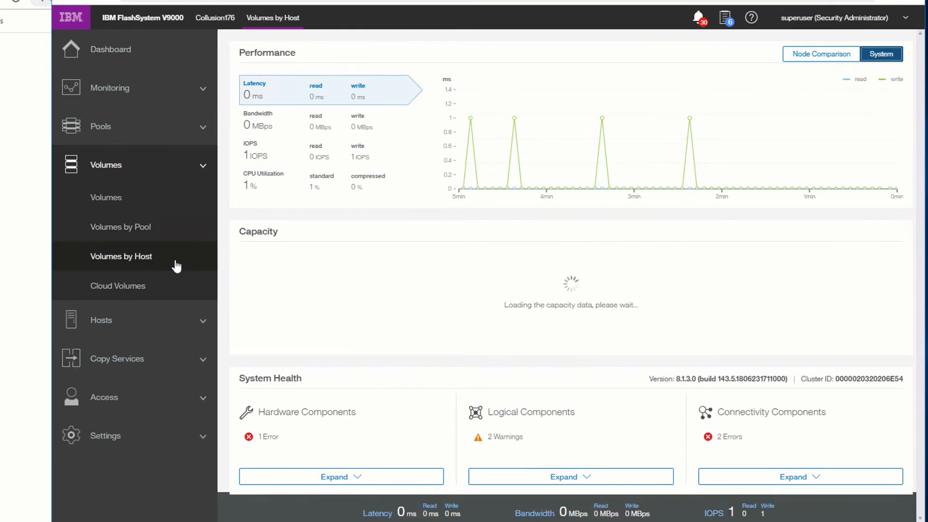
{"action": "left_click", "coordinate": [121, 256]}
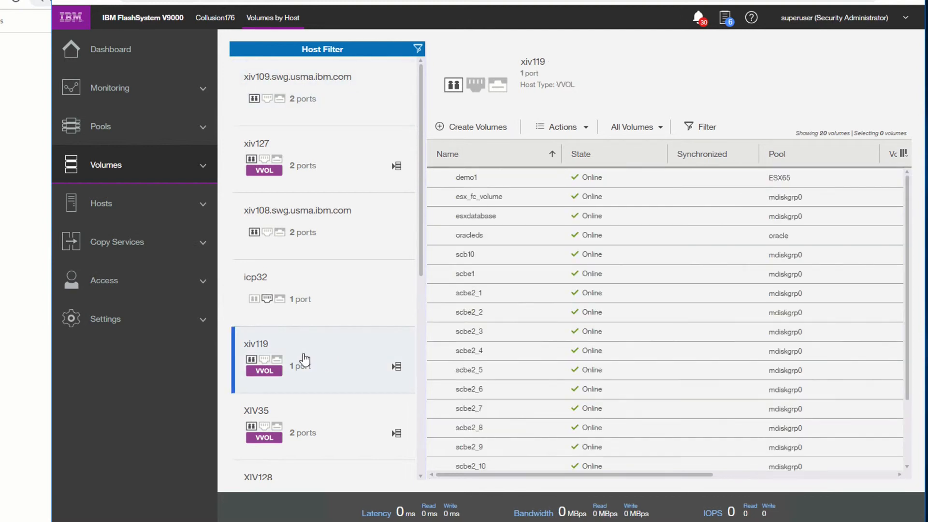
{"action": "mouse_move", "coordinate": [744, 170]}
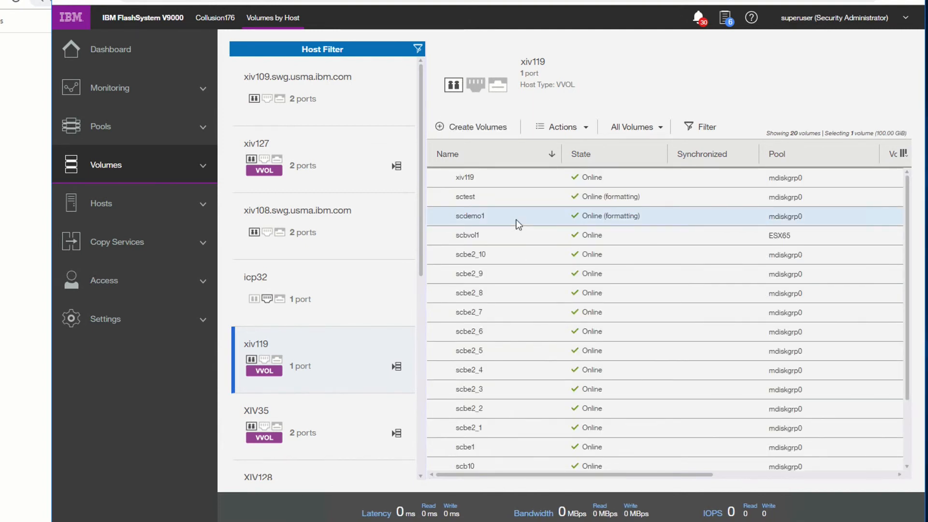
{"action": "left_click", "coordinate": [465, 197]}
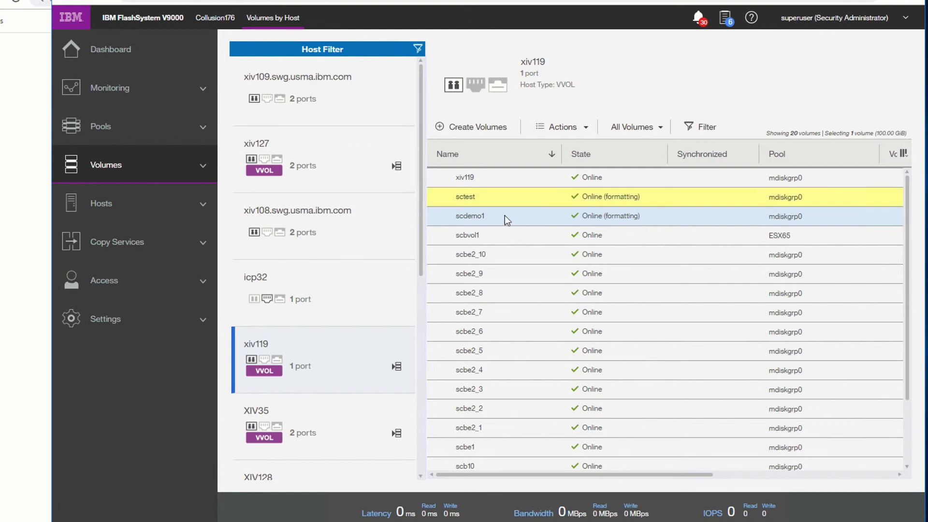
{"action": "right_click", "coordinate": [470, 216]}
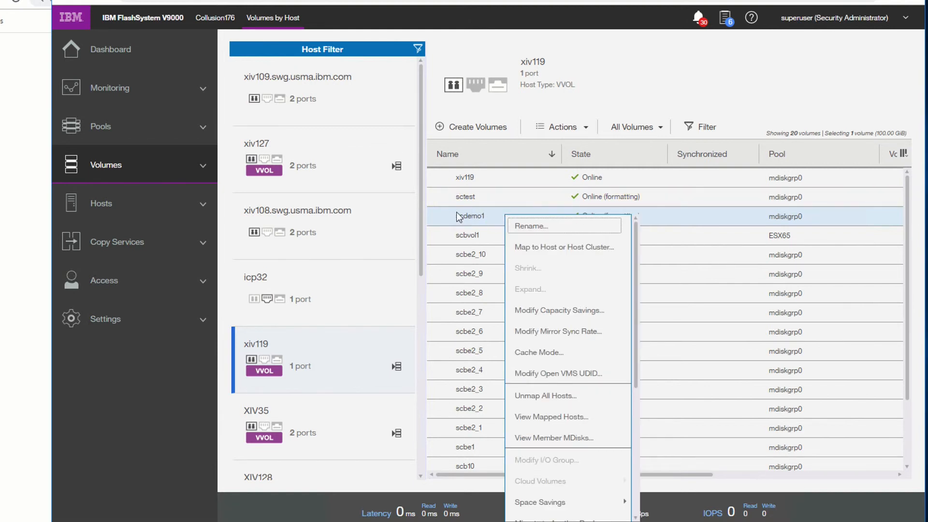
{"action": "left_click", "coordinate": [298, 129]}
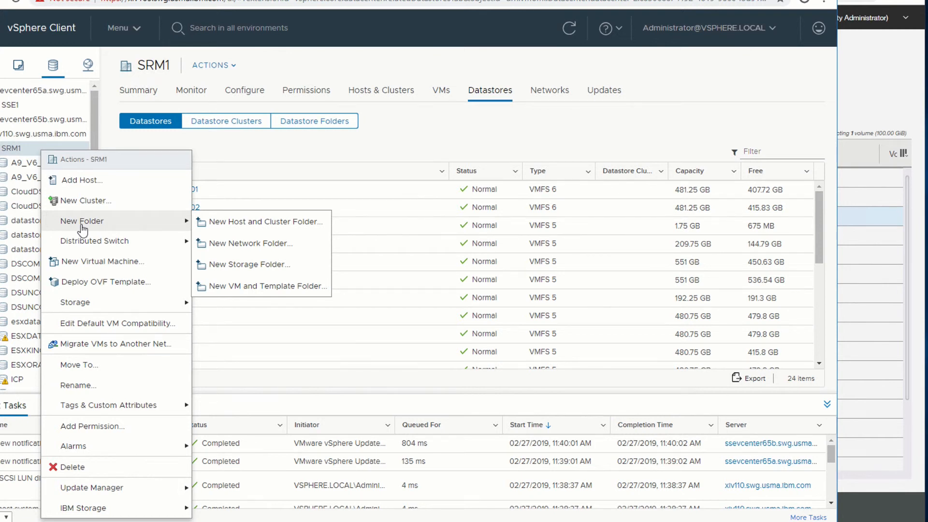
{"action": "mouse_move", "coordinate": [76, 302]}
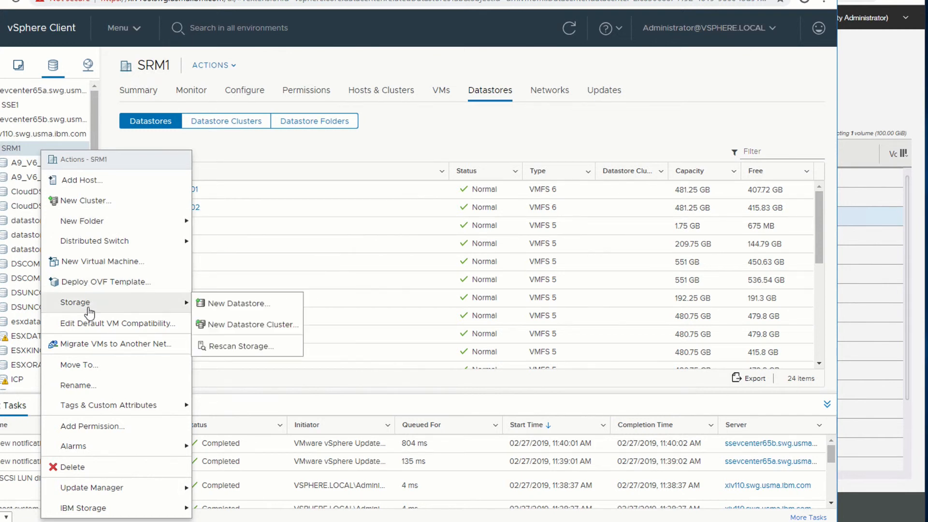
{"action": "mouse_move", "coordinate": [239, 303]}
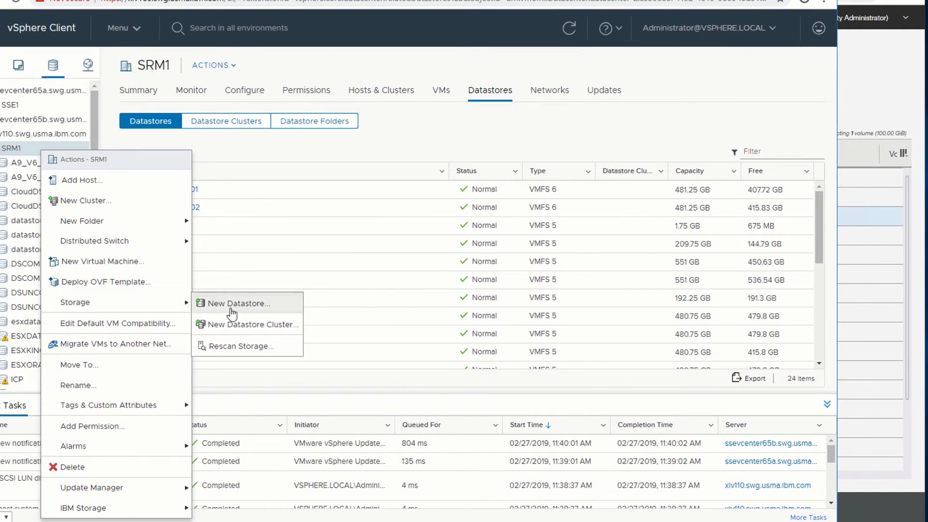
- Launch the New Datastore wizard for SRM1 with VMFS type selected
{"action": "left_click", "coordinate": [238, 303]}
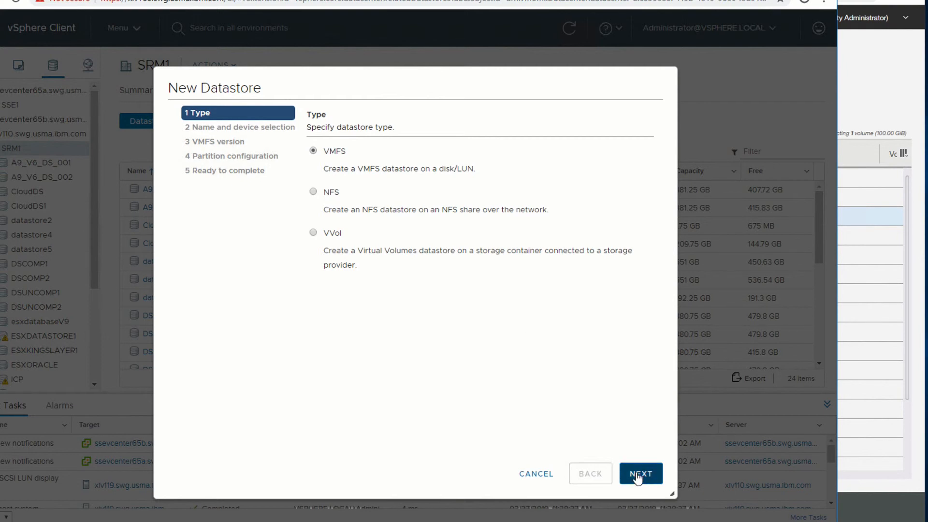
- Name the datastore scdemo1 and pick host xiv119's 100 GB scdemo1 disk
{"action": "left_click", "coordinate": [641, 474]}
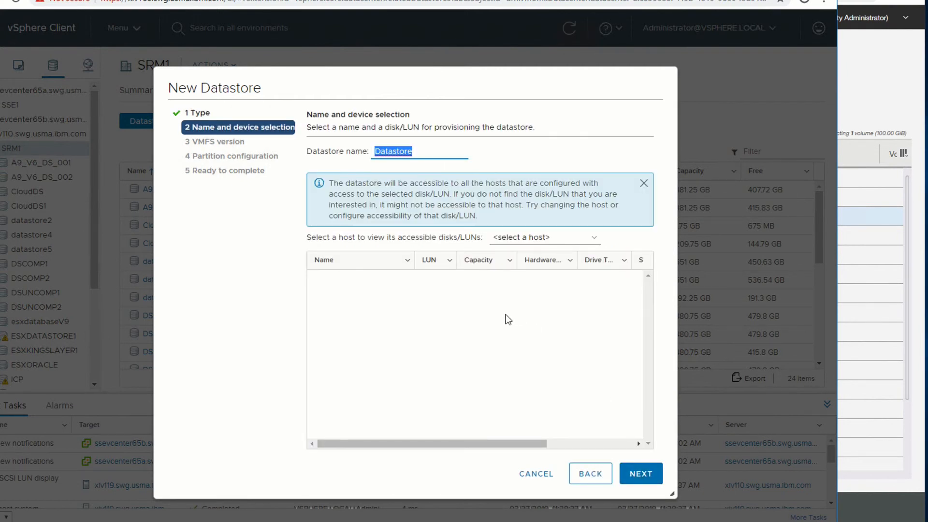
{"action": "type", "text": "s"}
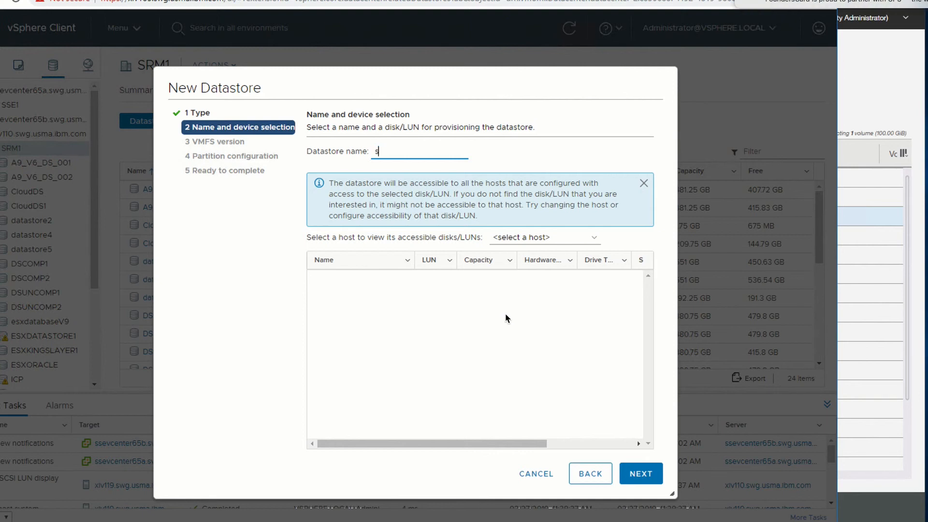
{"action": "type", "text": "cdemo1"}
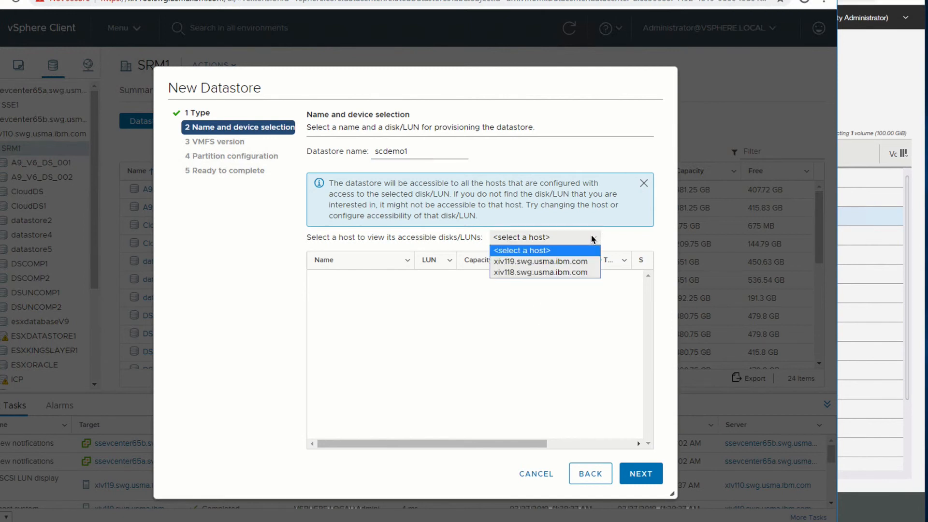
{"action": "left_click", "coordinate": [540, 261]}
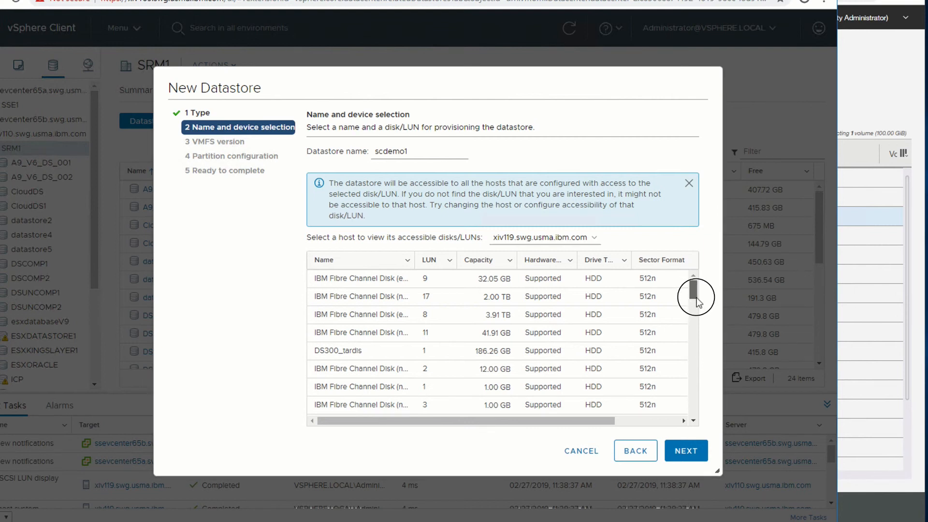
{"action": "scroll", "scroll_direction": "down", "scroll_amount": 3}
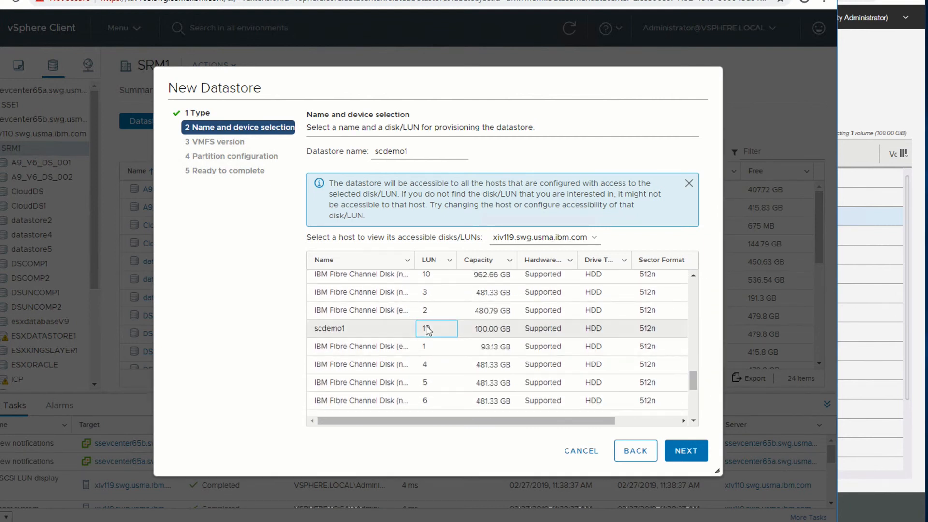
{"action": "left_click", "coordinate": [362, 328]}
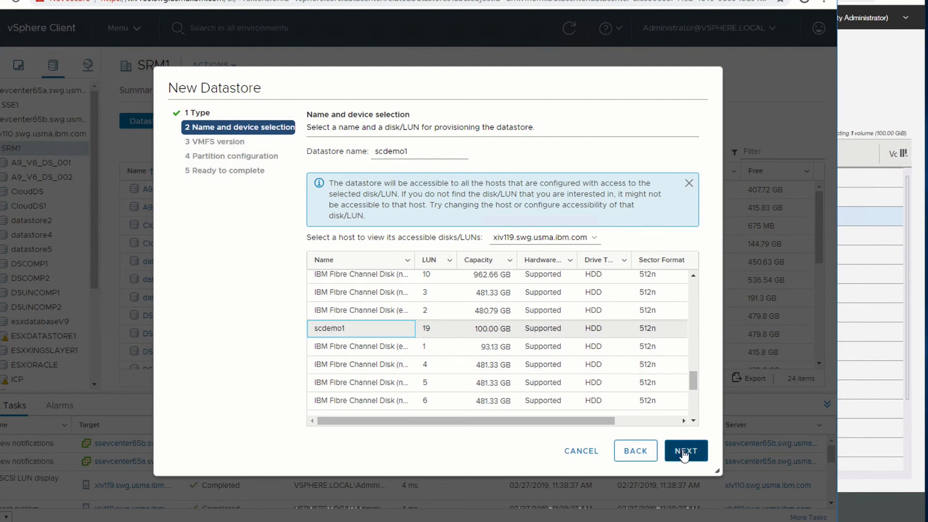
{"action": "left_click", "coordinate": [685, 451]}
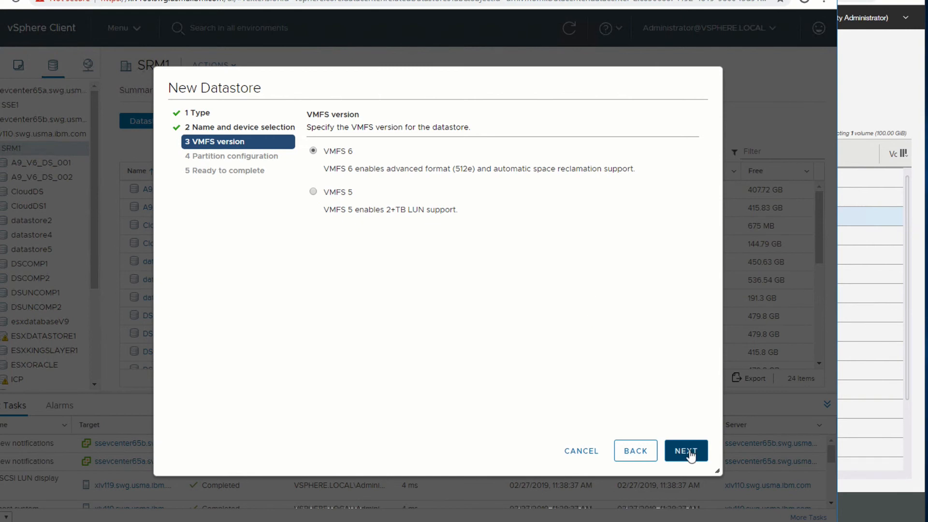
- Finish the wizard with VMFS 6 and all available partitions
{"action": "left_click", "coordinate": [685, 450]}
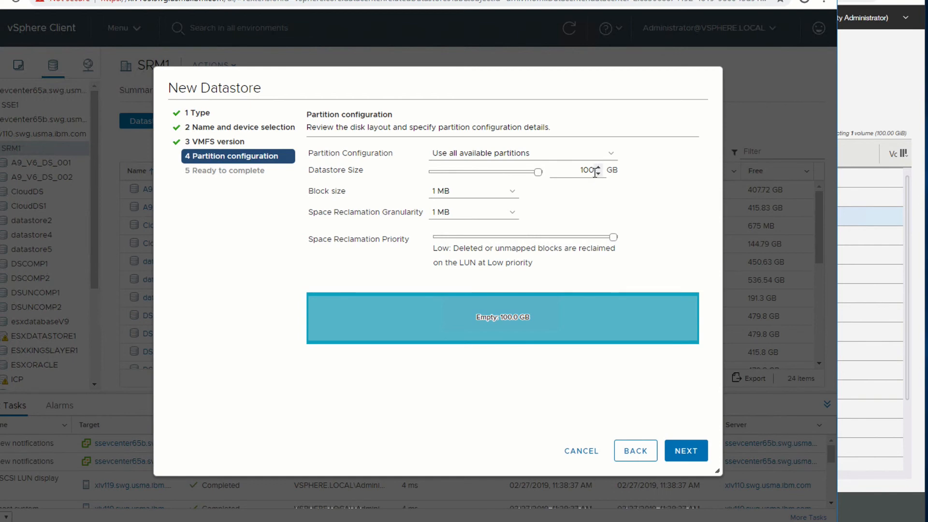
{"action": "left_click", "coordinate": [685, 450]}
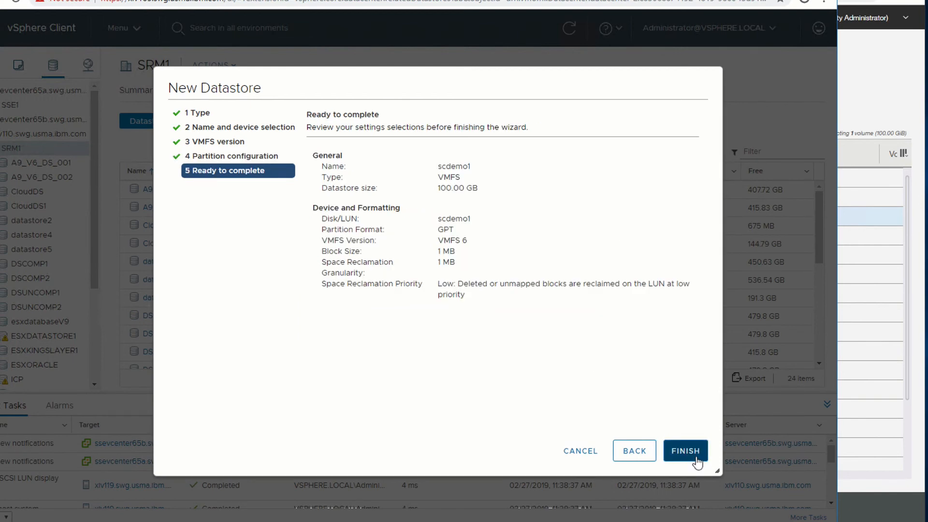
{"action": "left_click", "coordinate": [685, 451]}
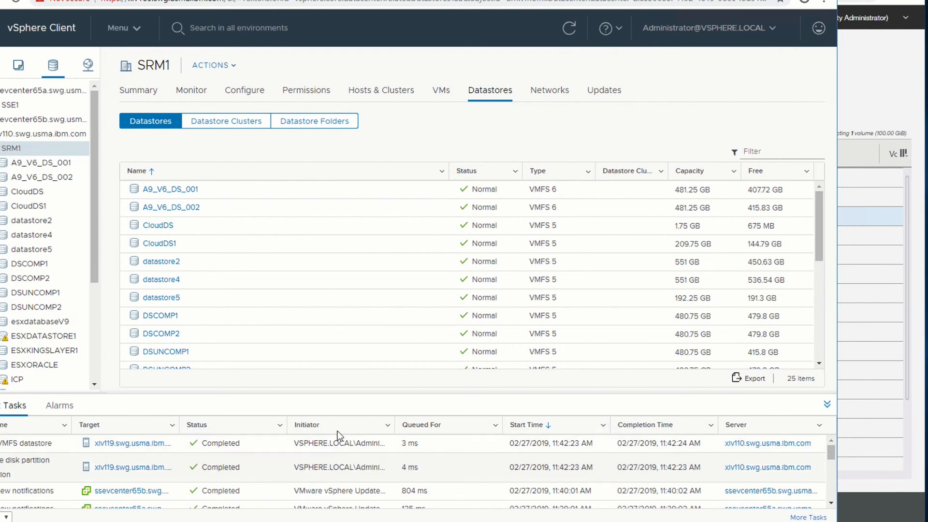
- Add a new 16 GB hard disk in xiv194-Oracle1's Edit Settings and expand it
{"action": "right_click", "coordinate": [36, 344]}
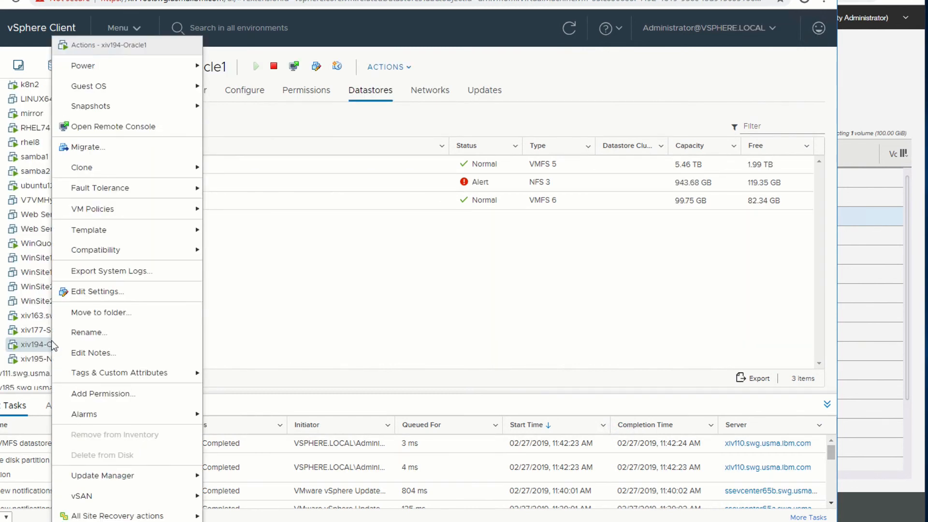
{"action": "left_click", "coordinate": [97, 291]}
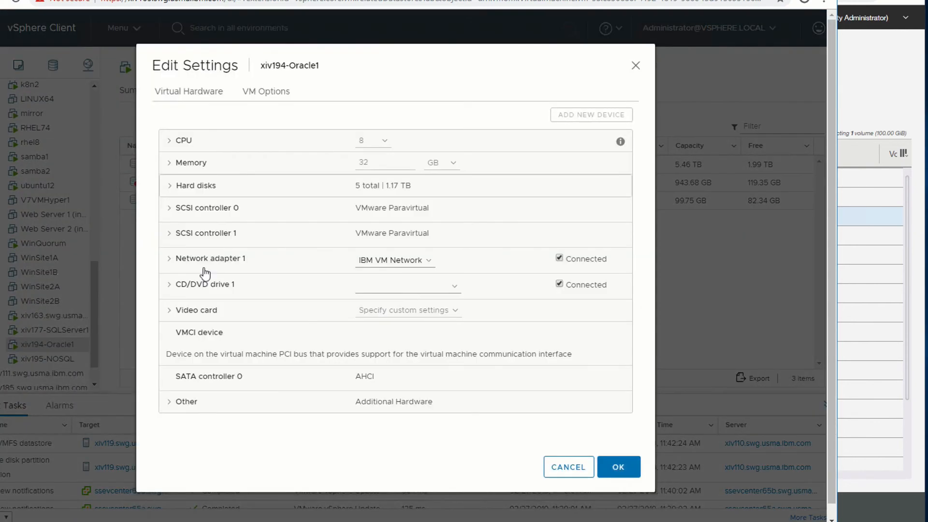
{"action": "left_click", "coordinate": [408, 285]}
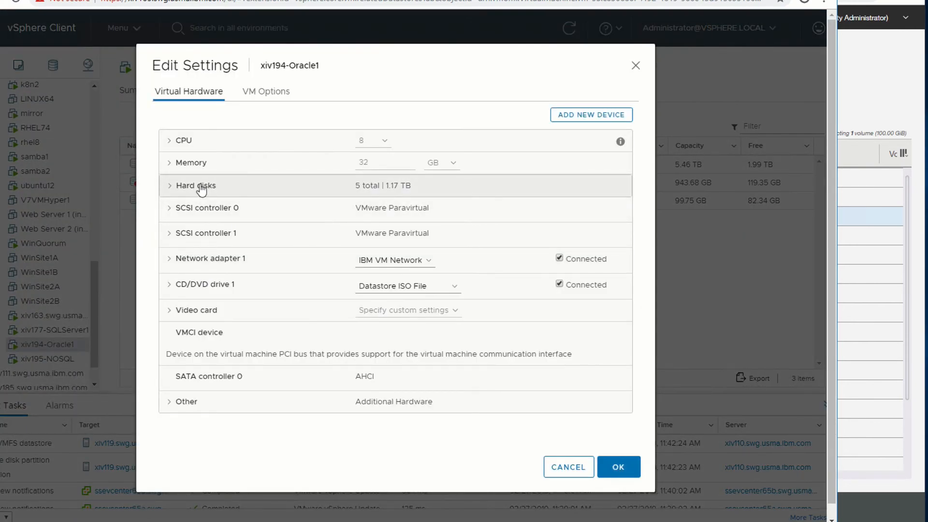
{"action": "left_click", "coordinate": [590, 114]}
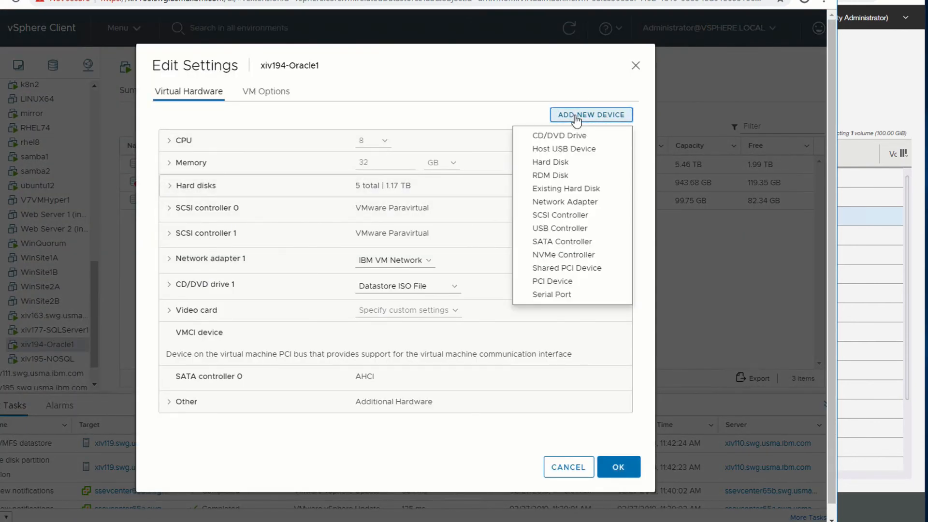
{"action": "mouse_move", "coordinate": [551, 162]}
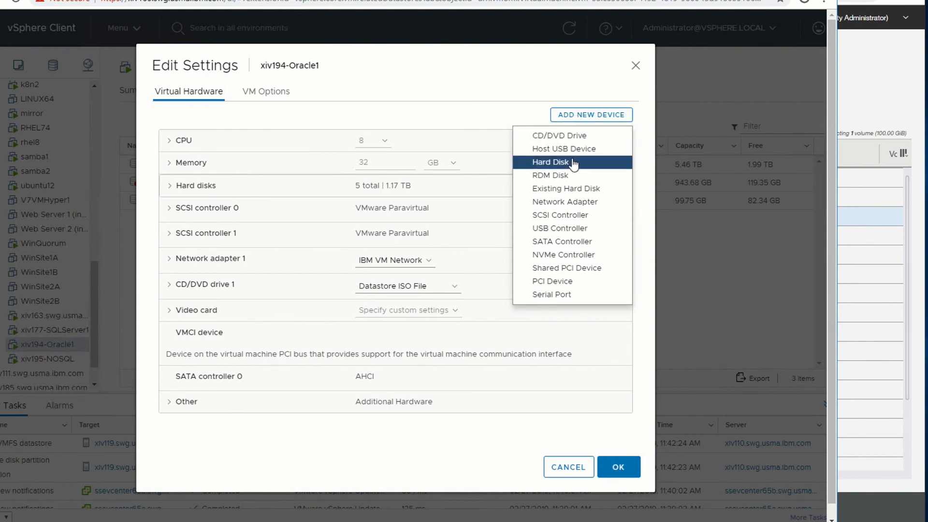
{"action": "left_click", "coordinate": [551, 161]}
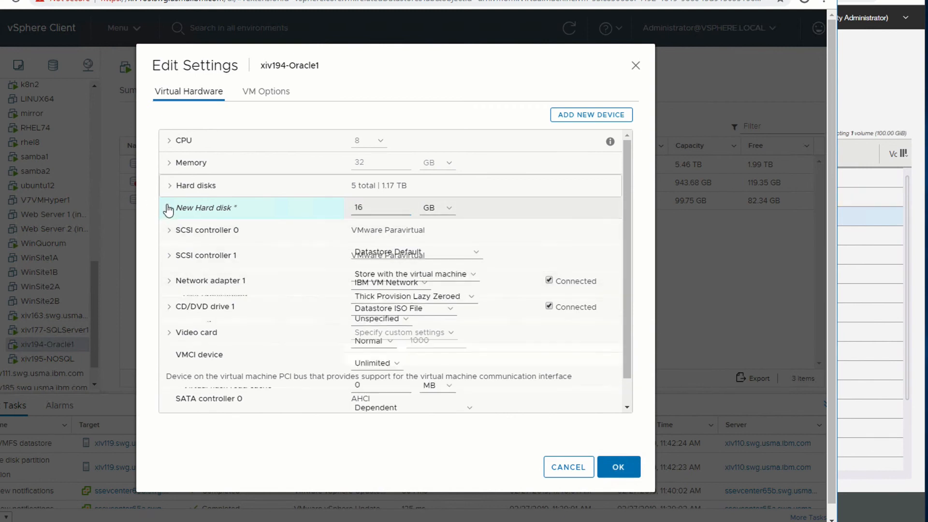
{"action": "left_click", "coordinate": [474, 274]}
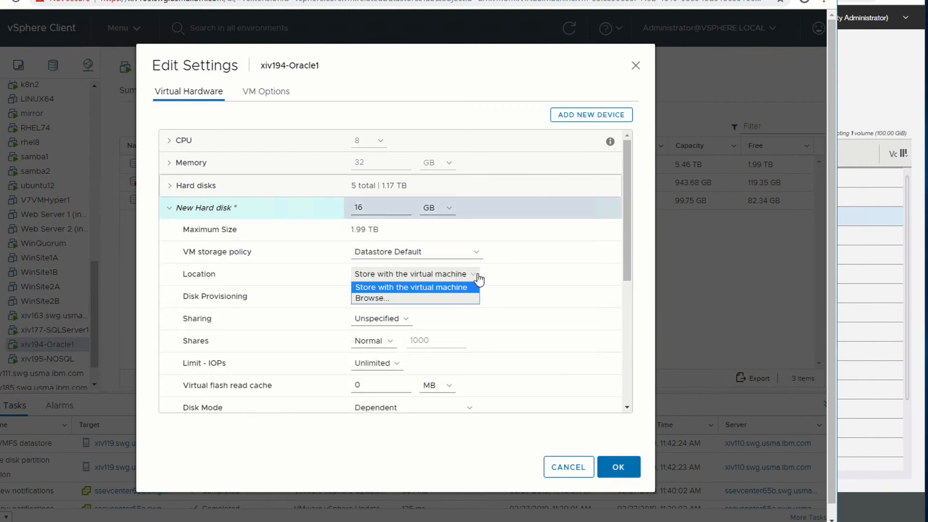
{"action": "mouse_move", "coordinate": [374, 298]}
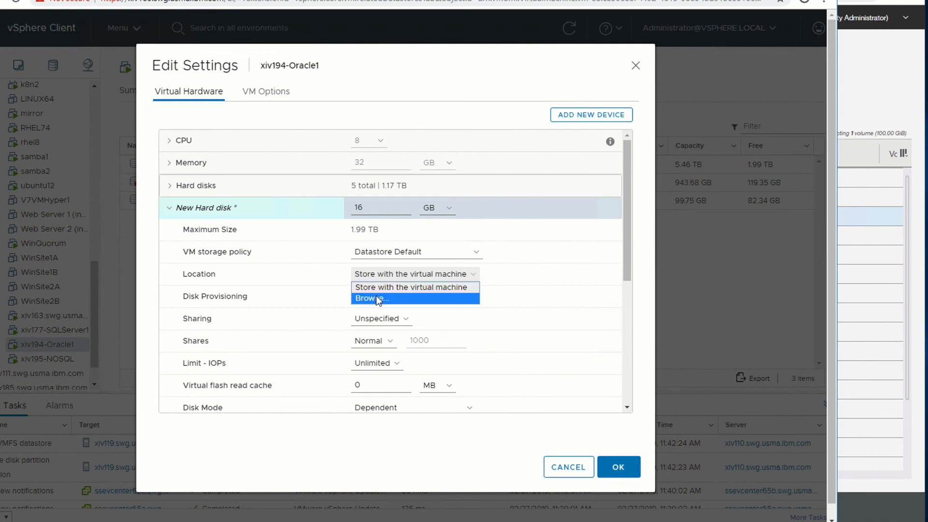
- Place the new hard disk on datastore scdemo1 and save the VM settings
{"action": "left_click", "coordinate": [369, 299]}
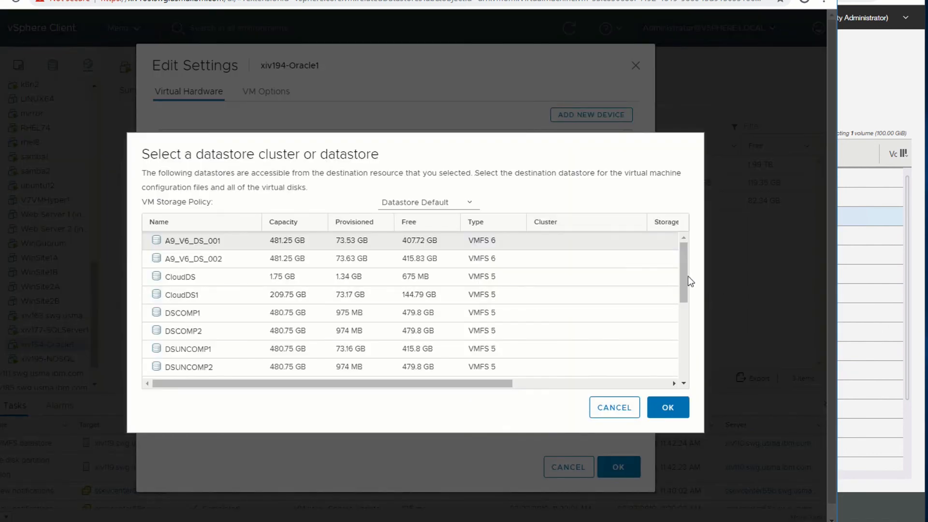
{"action": "scroll", "scroll_direction": "down", "scroll_amount": 3}
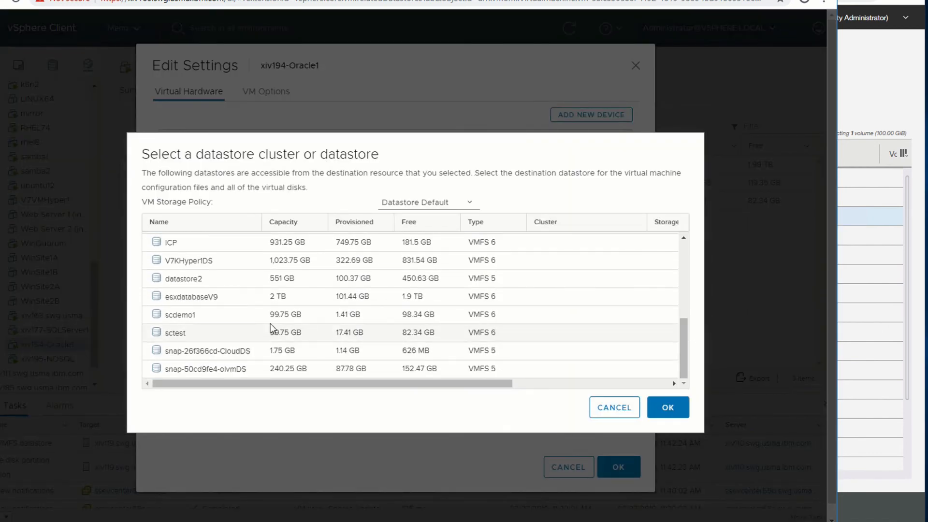
{"action": "left_click", "coordinate": [181, 315]}
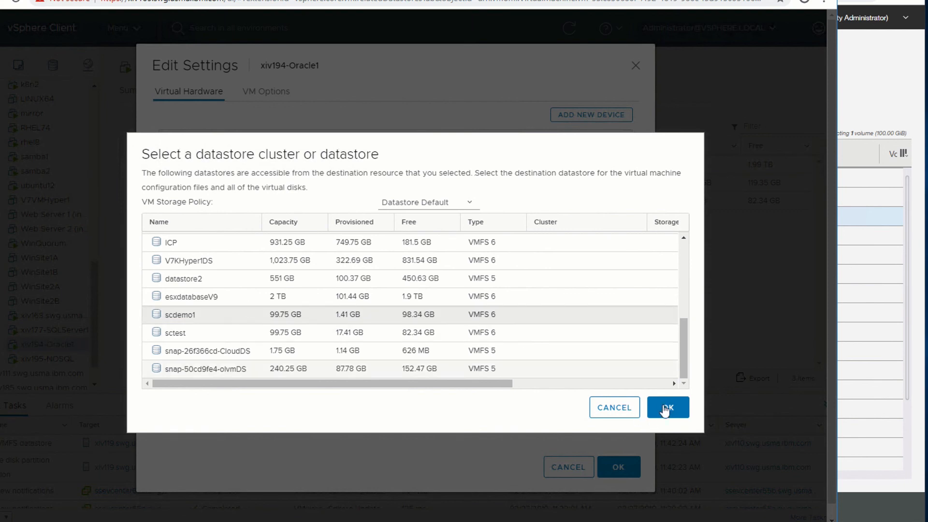
{"action": "left_click", "coordinate": [667, 407]}
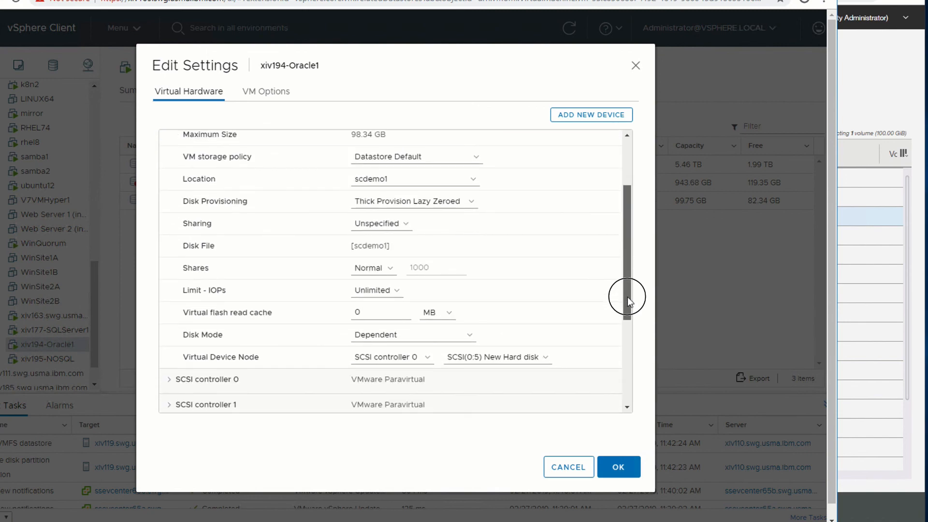
{"action": "left_click", "coordinate": [567, 468]}
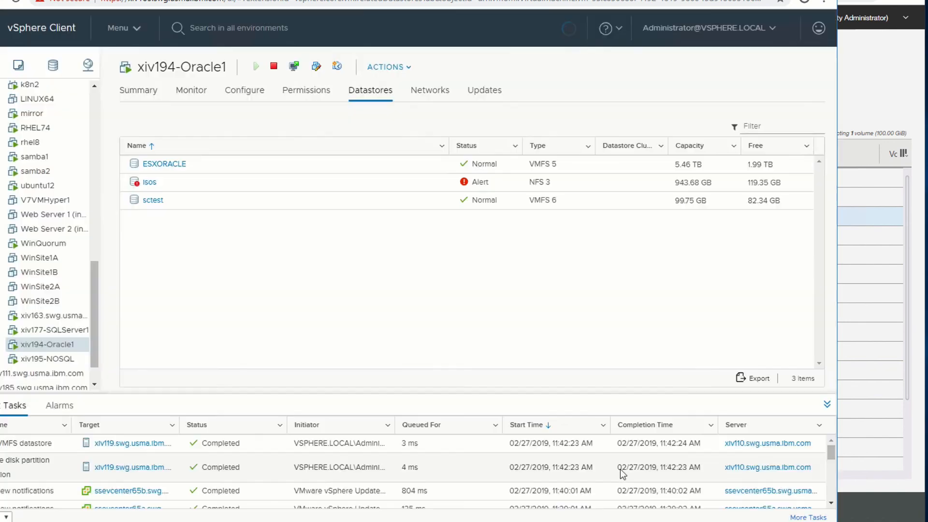